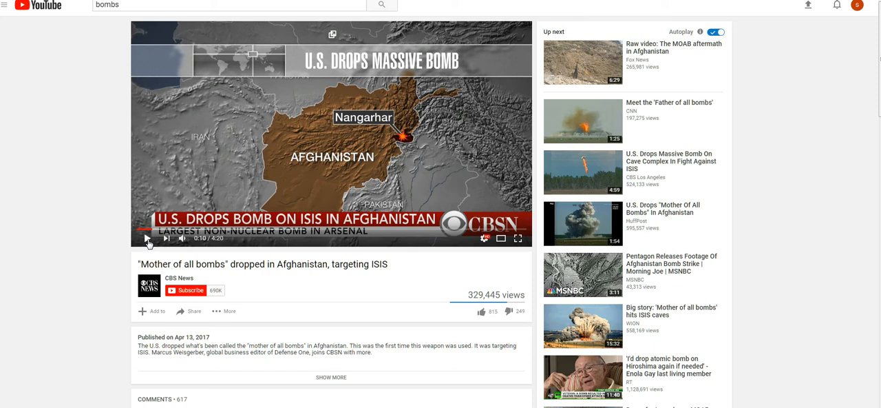
Search Google for 'chemtrails 2018' from the new tab's search box.
left_click(147, 238)
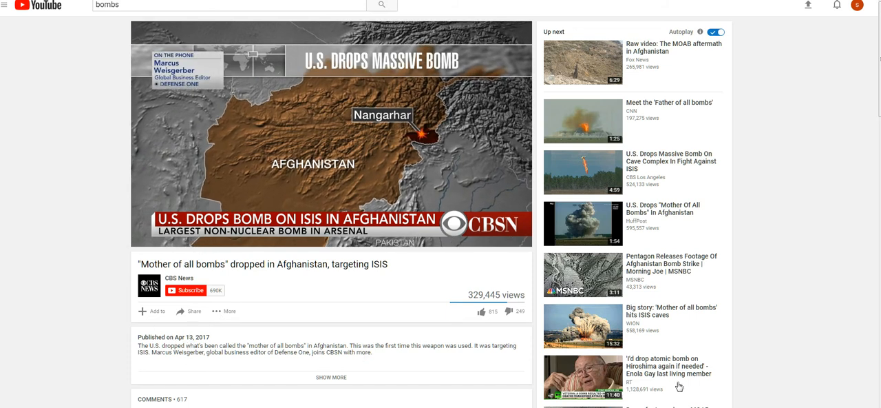
mouse_move(791, 275)
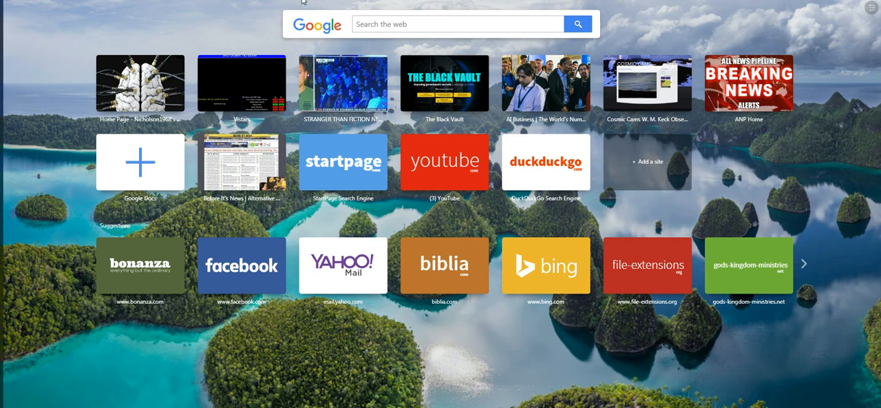
mouse_move(314, 163)
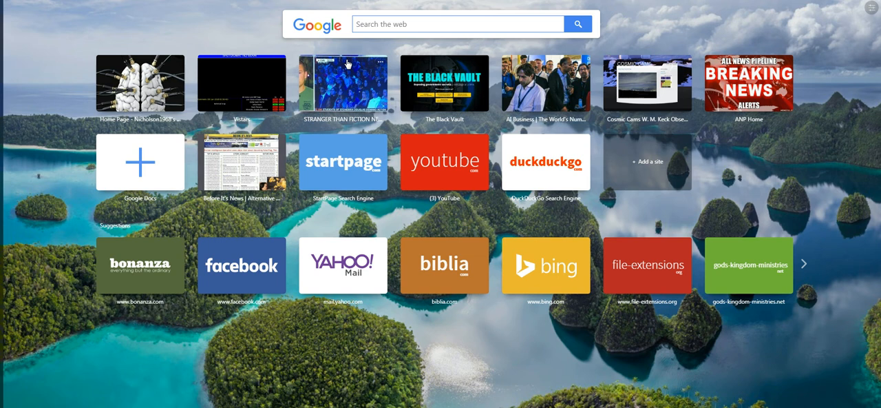
type("hem")
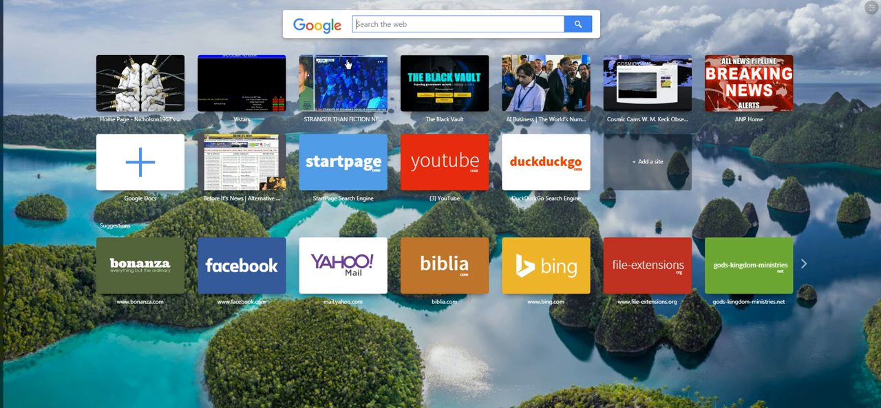
type("chem")
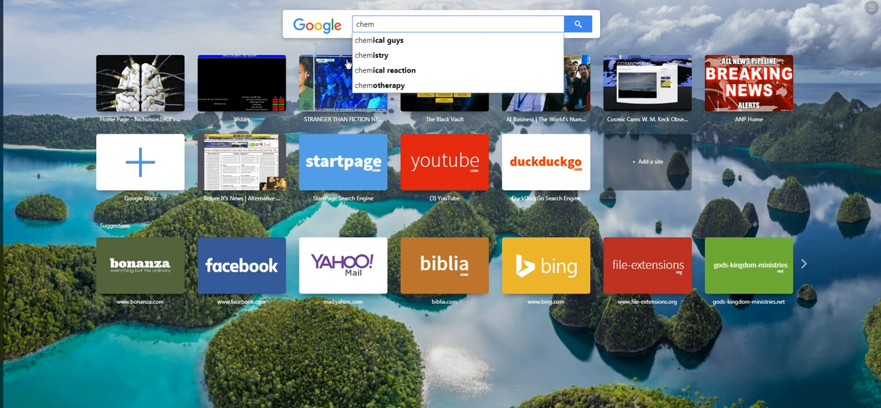
type("trails 2018")
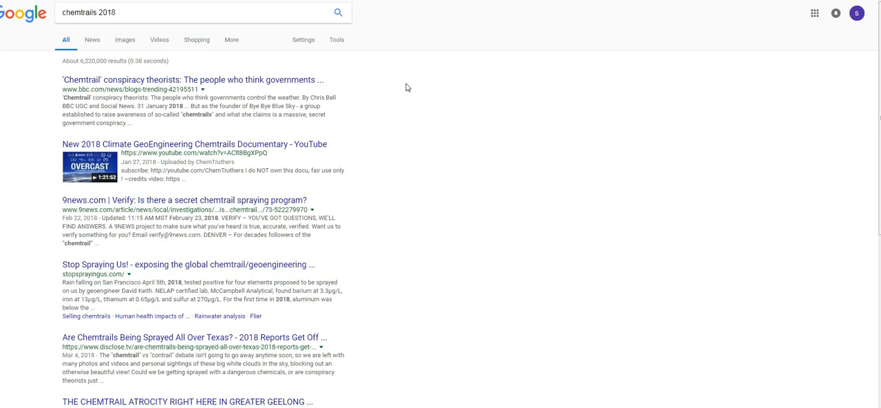
mouse_move(281, 53)
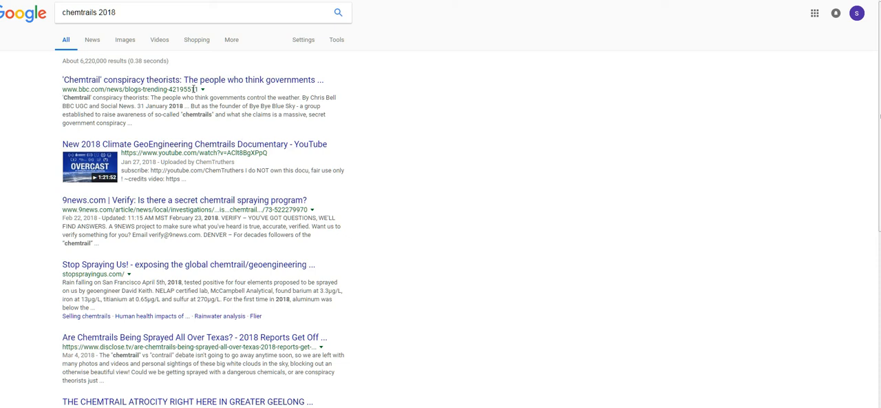
mouse_move(215, 82)
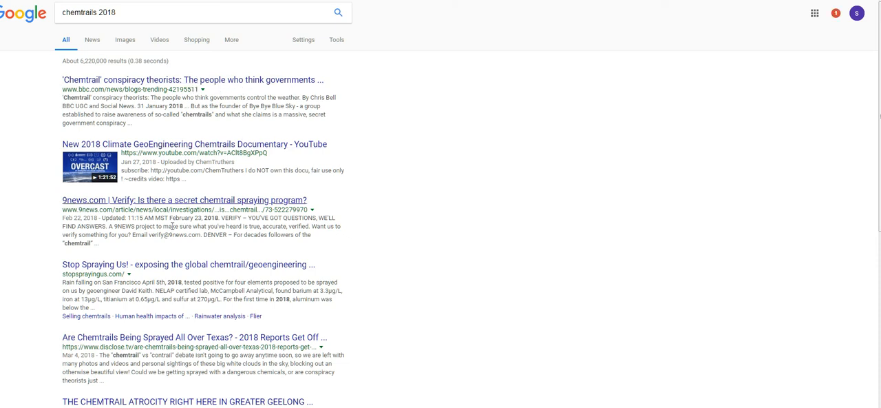
mouse_move(239, 274)
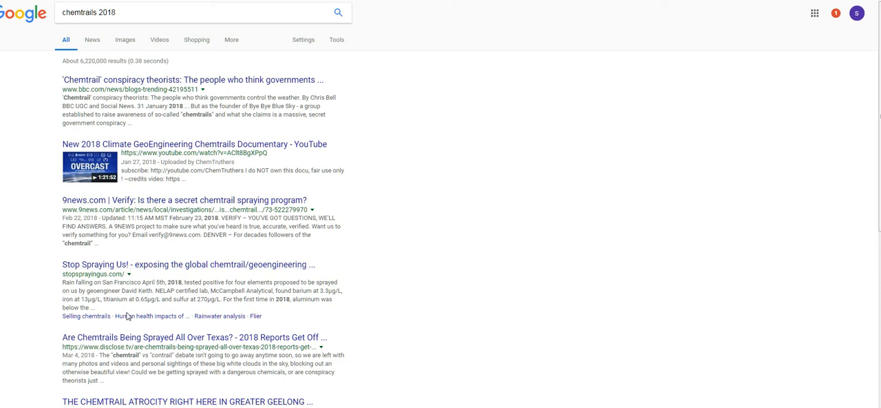
mouse_move(149, 342)
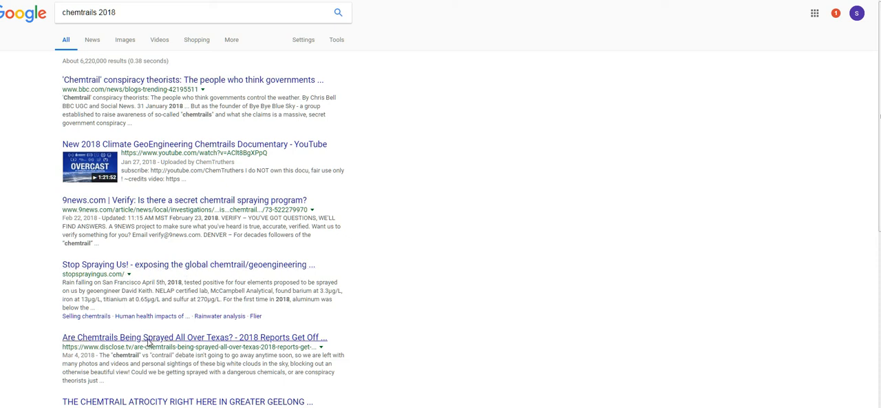
mouse_move(292, 386)
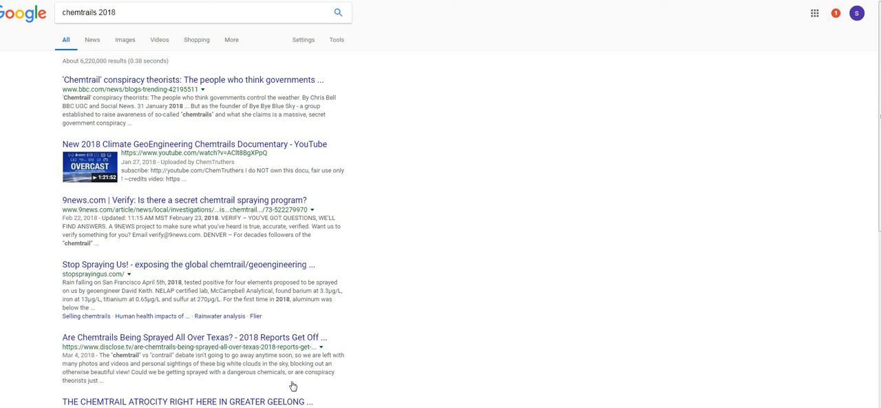
Open the 'Are Chemtrails Being Sprayed All Over Texas?' Disclose.tv result.
left_click(193, 335)
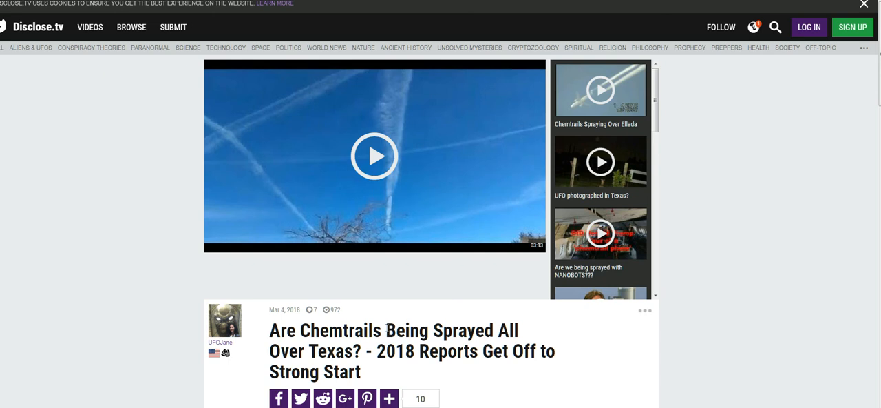
mouse_move(350, 275)
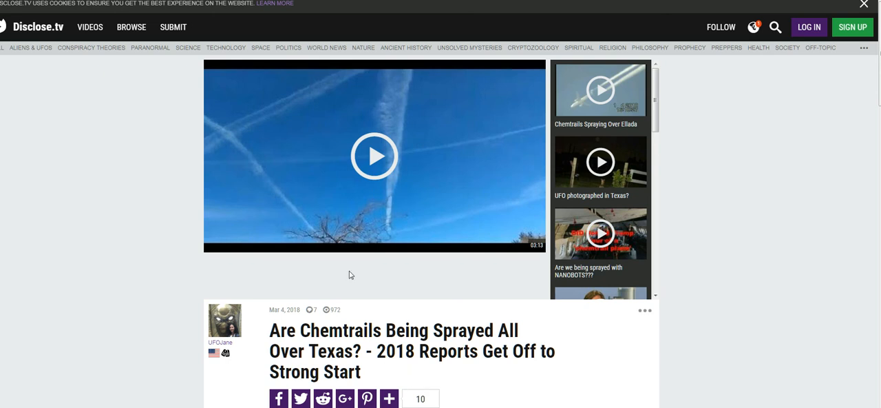
Play the Texas chemtrails video and seek ahead several times along its progress bar.
left_click(375, 156)
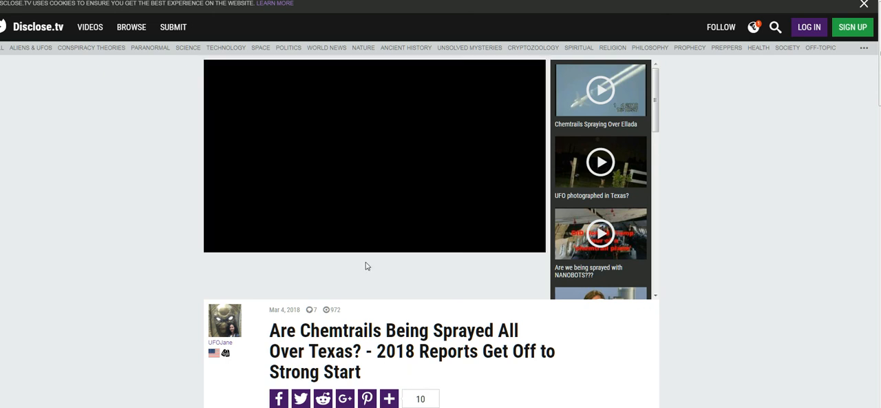
left_click(374, 154)
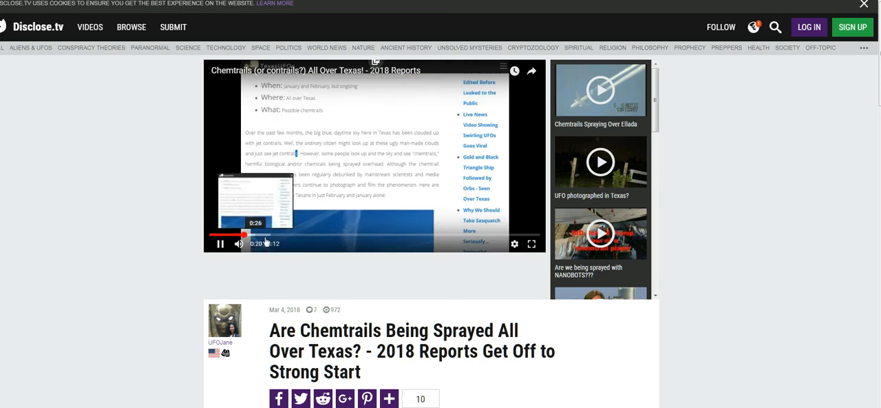
left_click(269, 237)
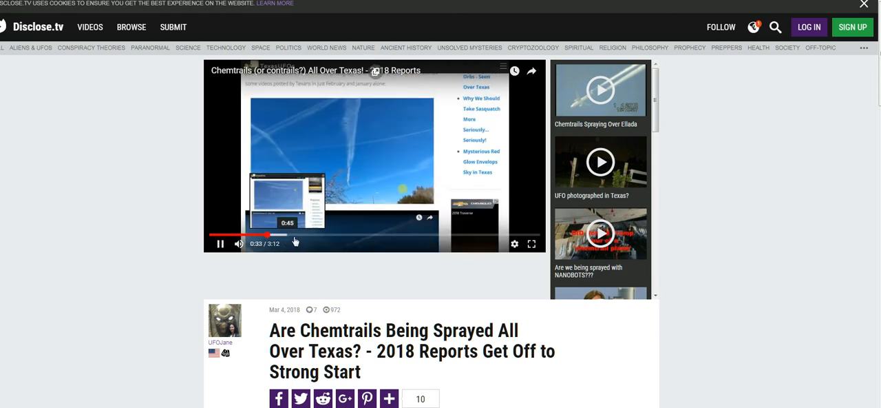
left_click(300, 236)
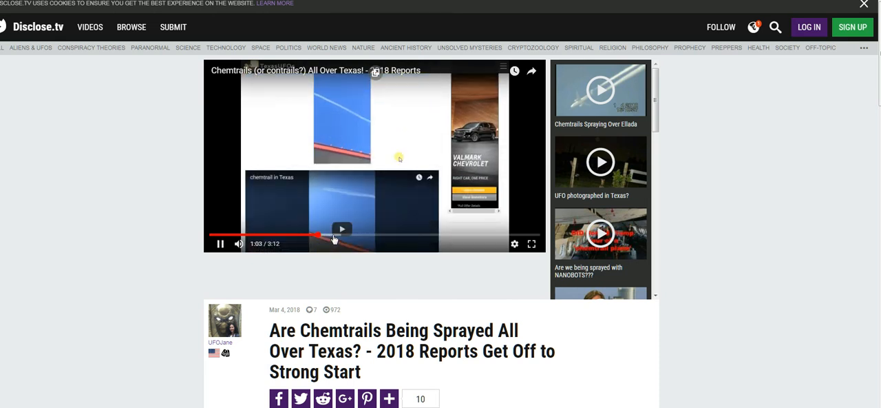
left_click(344, 237)
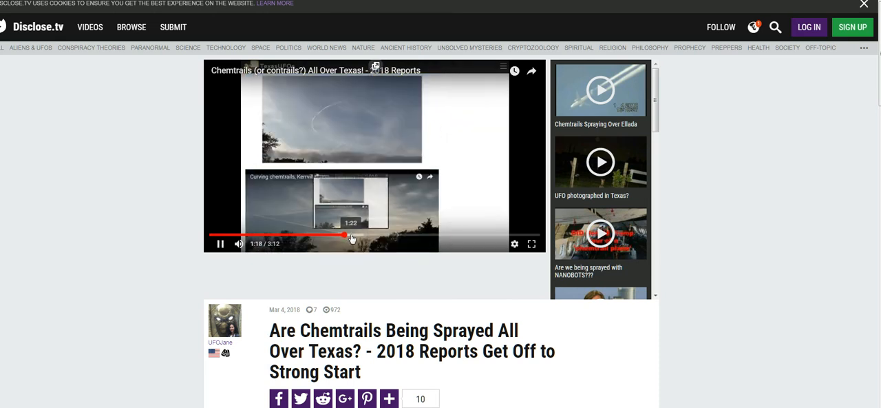
left_click(360, 236)
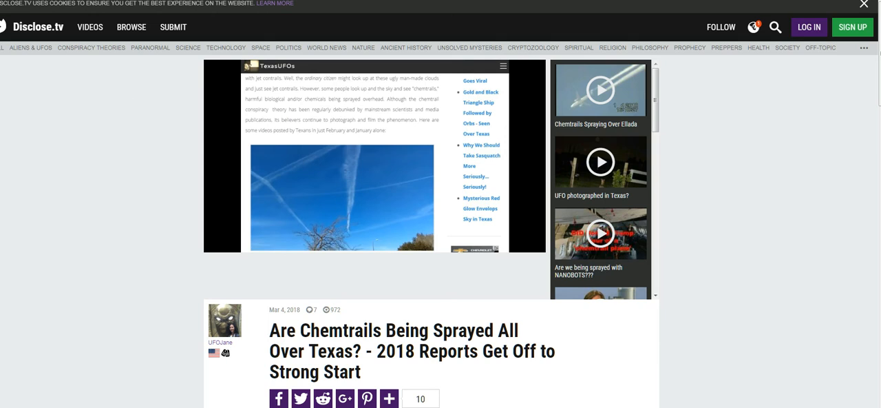
scroll("down", 3)
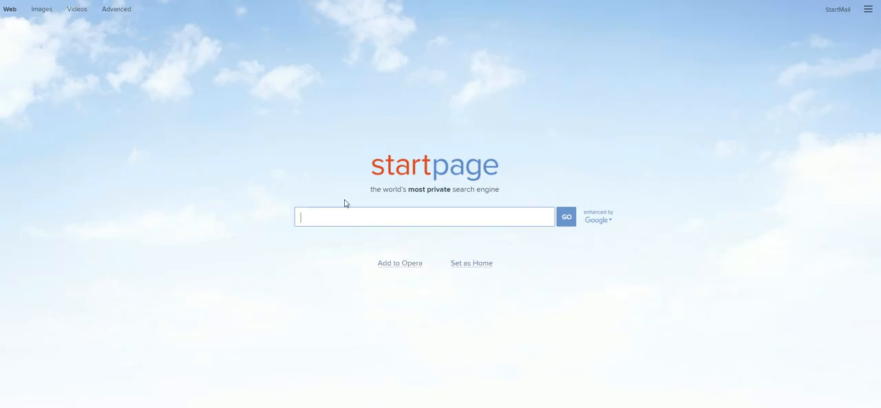
mouse_move(261, 196)
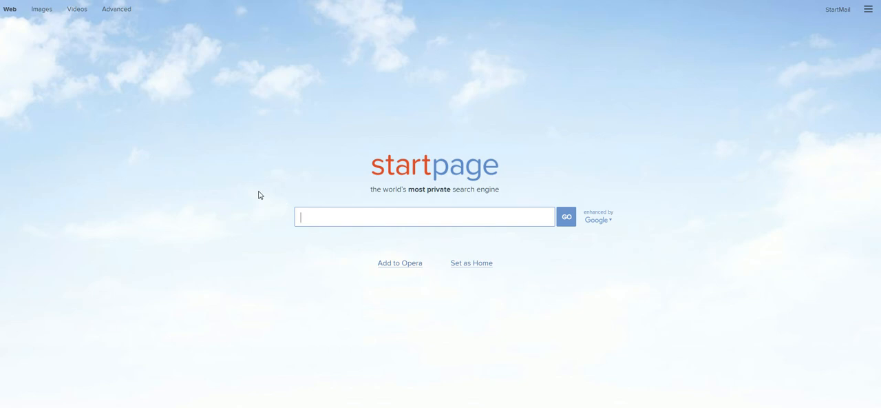
Run a Startpage search for '5 reasons for chemtrails'.
type("5")
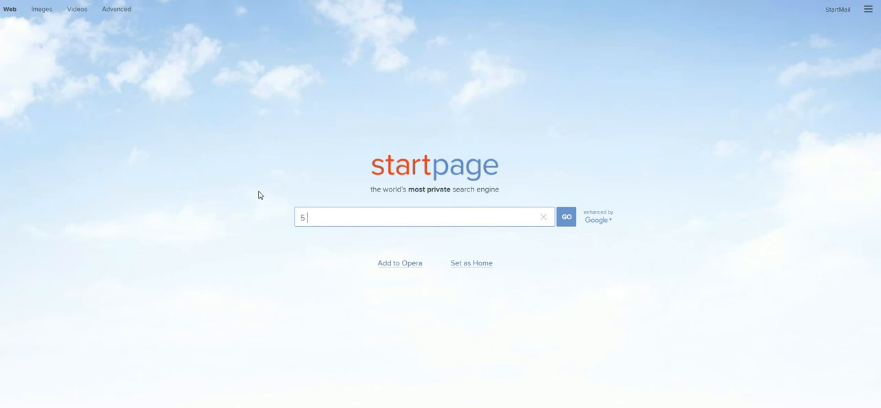
type("reas")
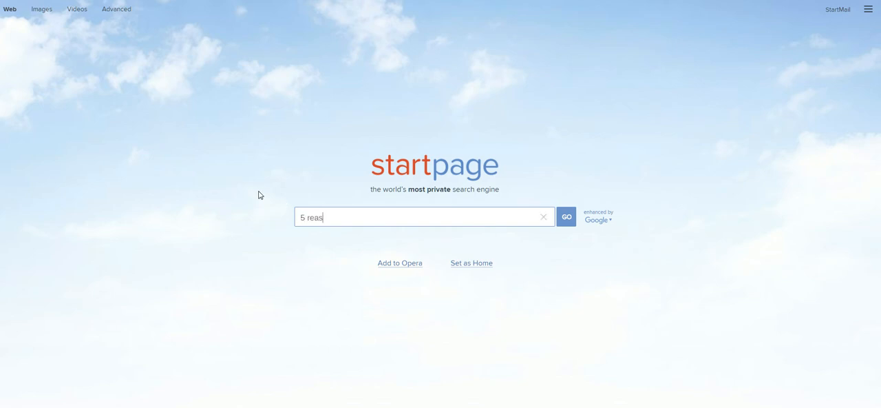
type("ons")
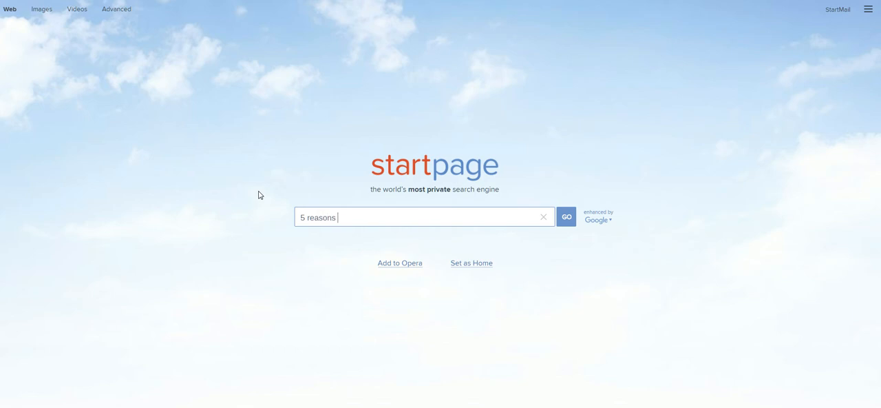
type("for chem")
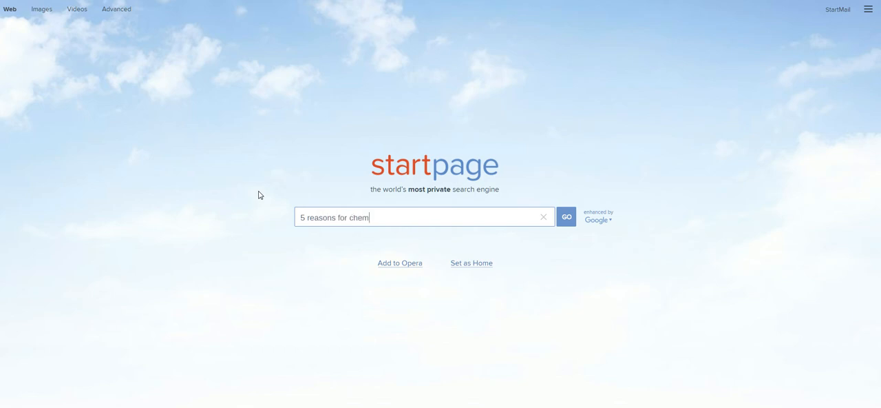
type("trails")
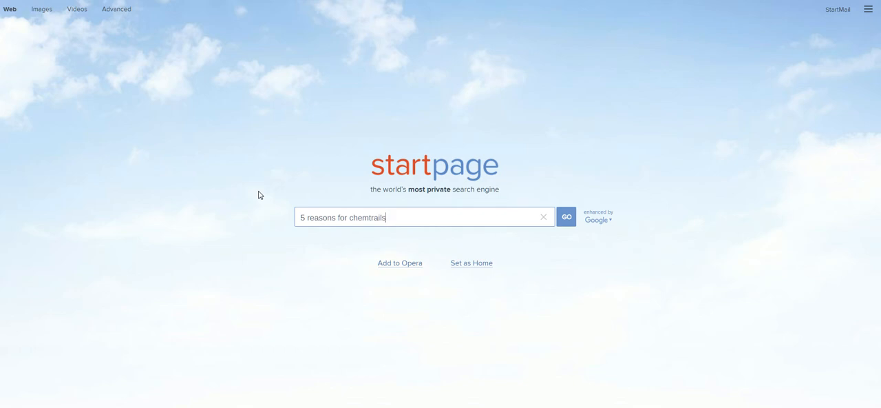
mouse_move(510, 188)
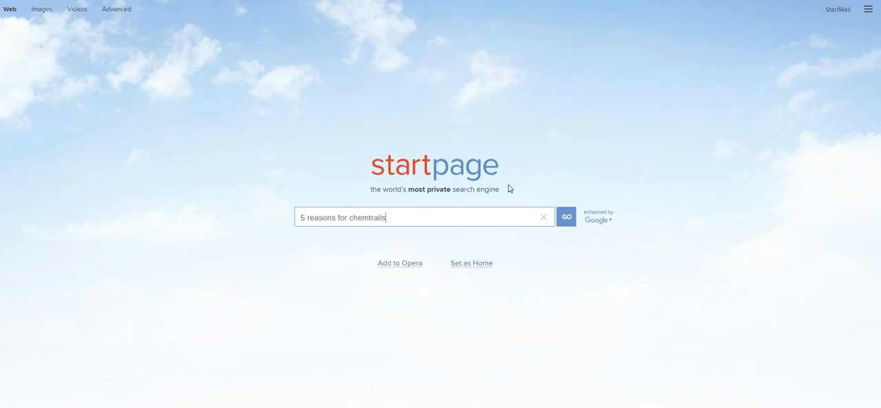
left_click(566, 216)
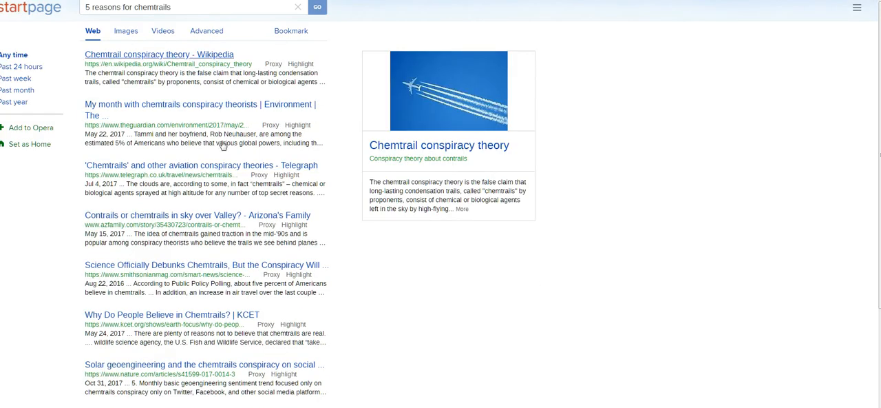
mouse_move(206, 215)
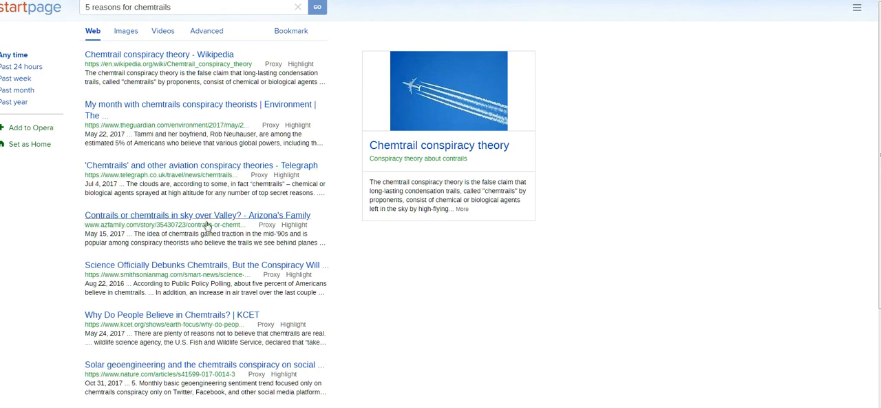
scroll("down", 3)
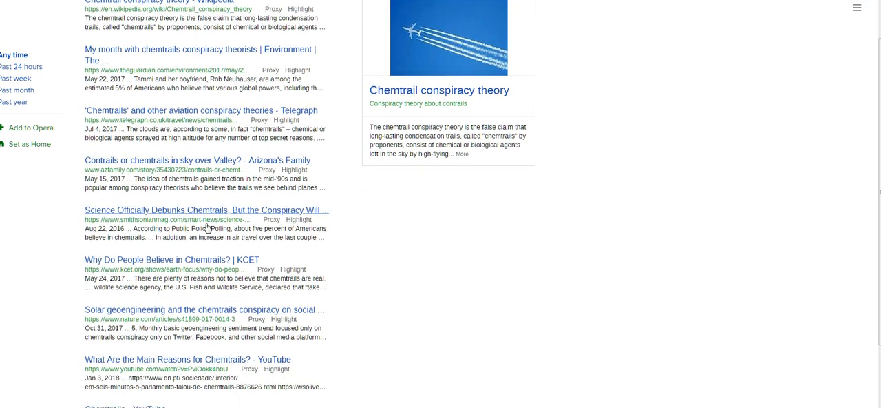
scroll("down", 3)
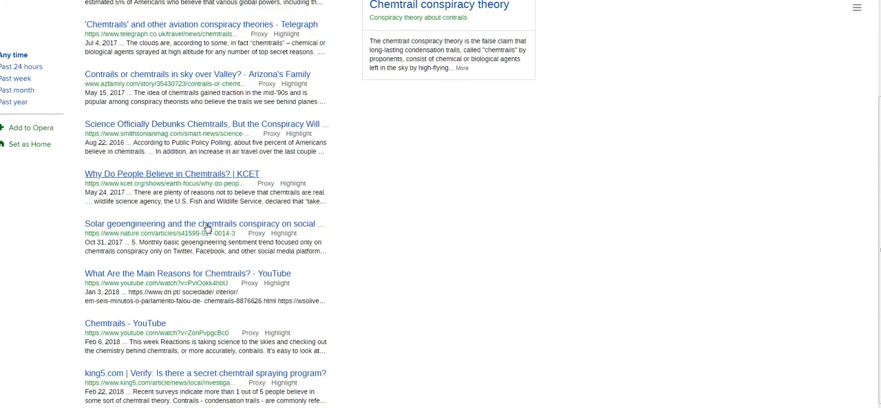
scroll("down", 3)
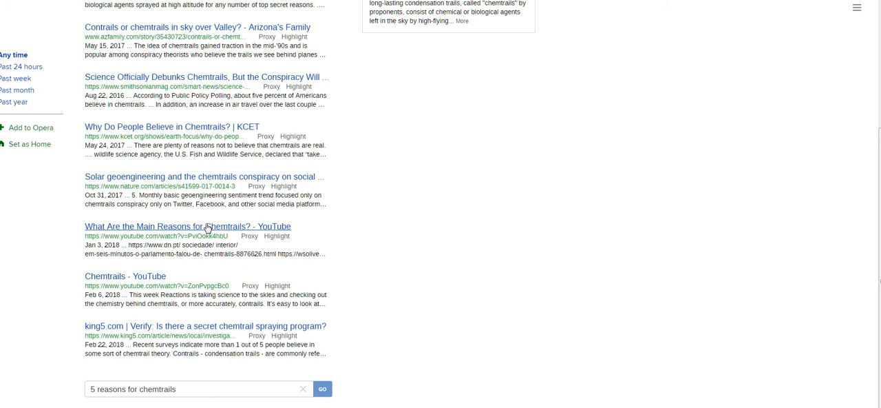
scroll("down", 3)
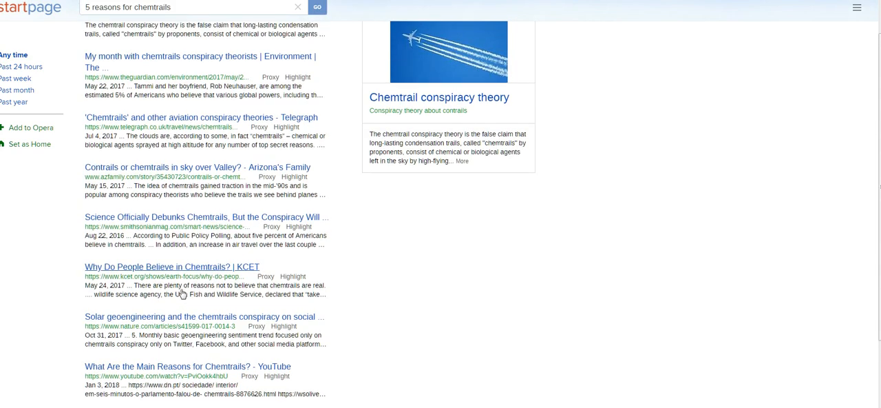
scroll("up", 3)
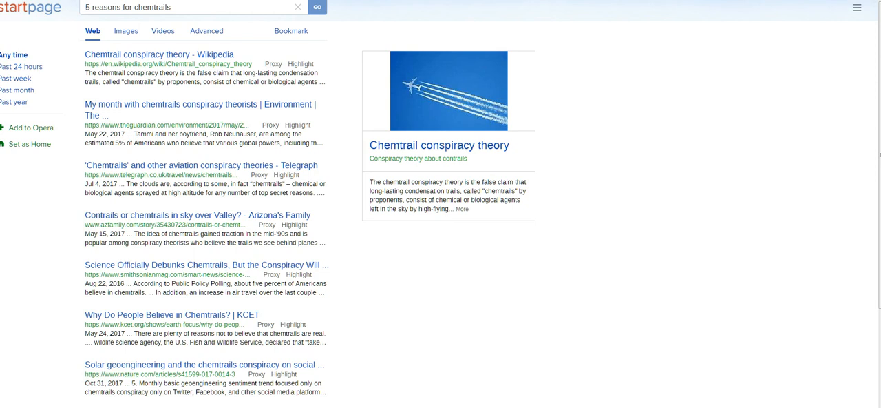
left_click(192, 6)
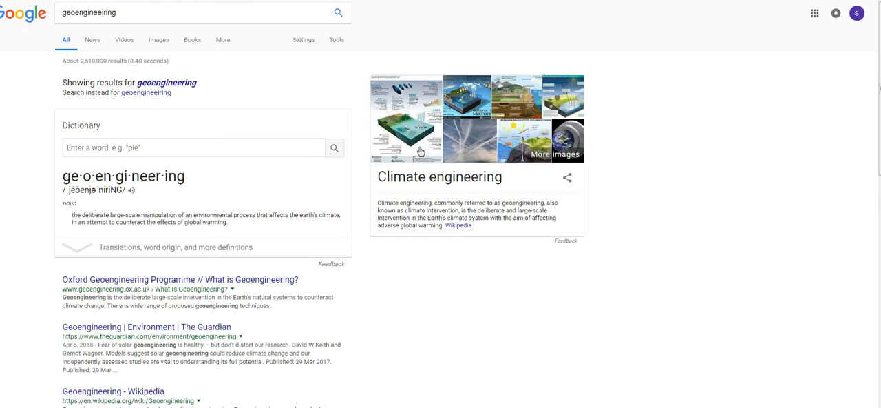
mouse_move(434, 165)
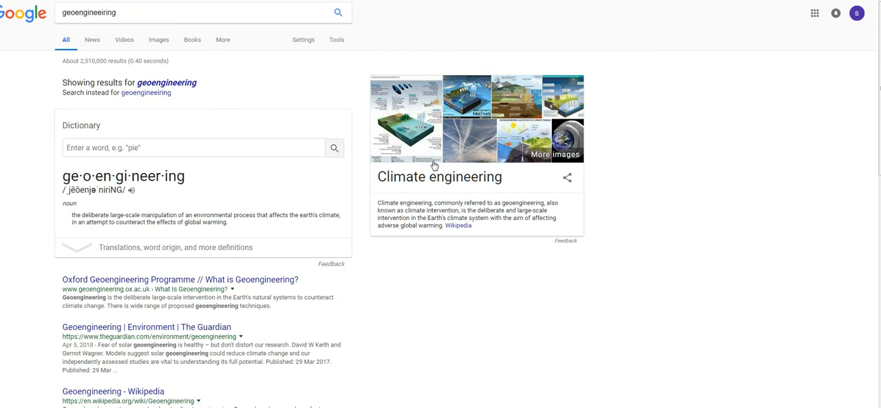
mouse_move(441, 262)
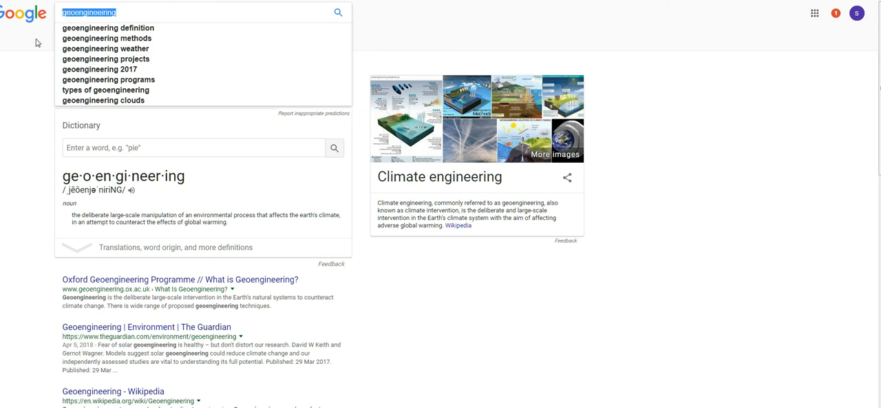
Refine the Google query to 'harvard geoengineering' and run it.
type("harvard")
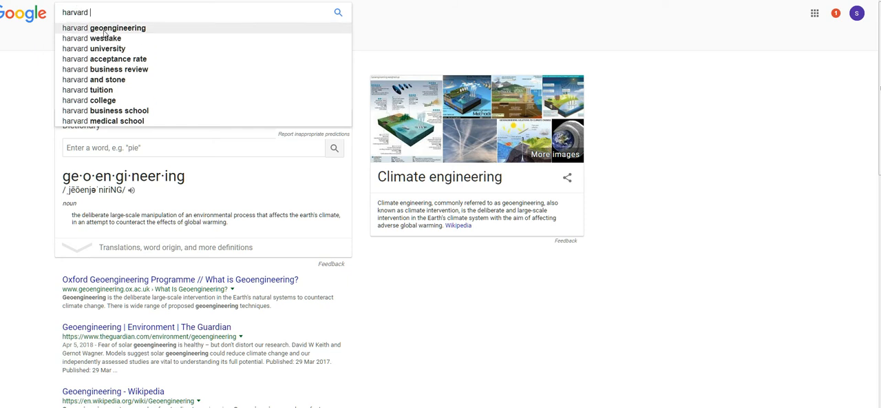
left_click(116, 27)
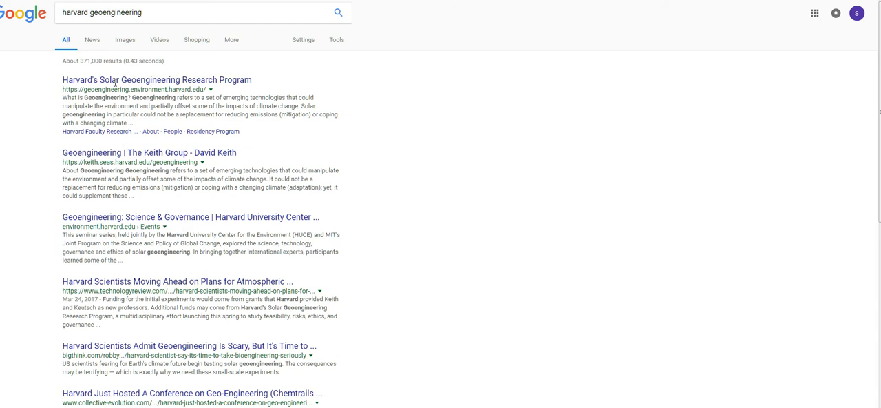
mouse_move(163, 89)
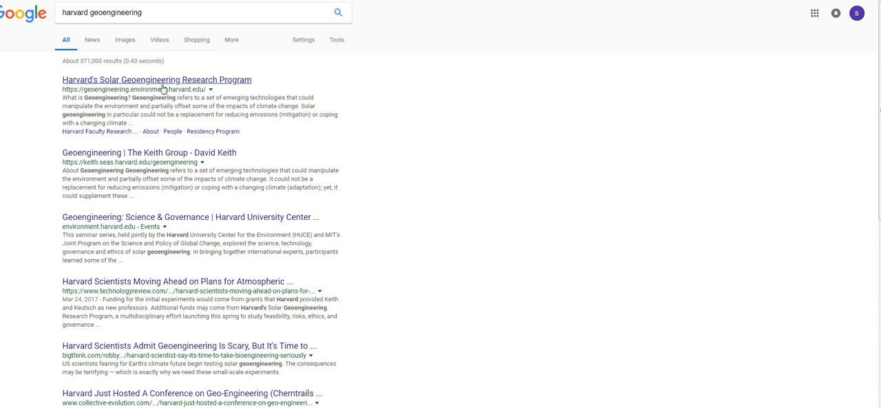
mouse_move(191, 217)
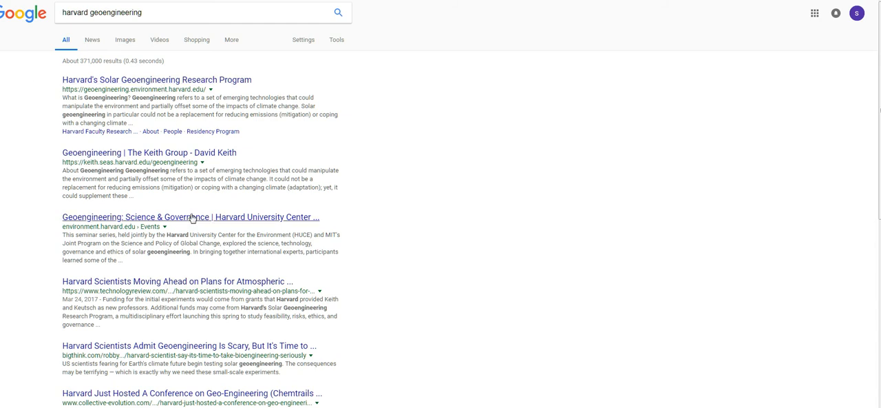
Open Harvard's Solar Geoengineering Research Program site from the results.
left_click(157, 78)
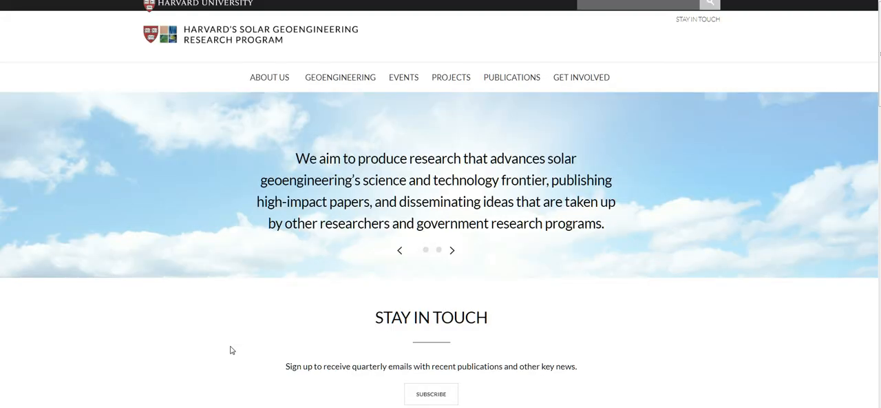
mouse_move(201, 391)
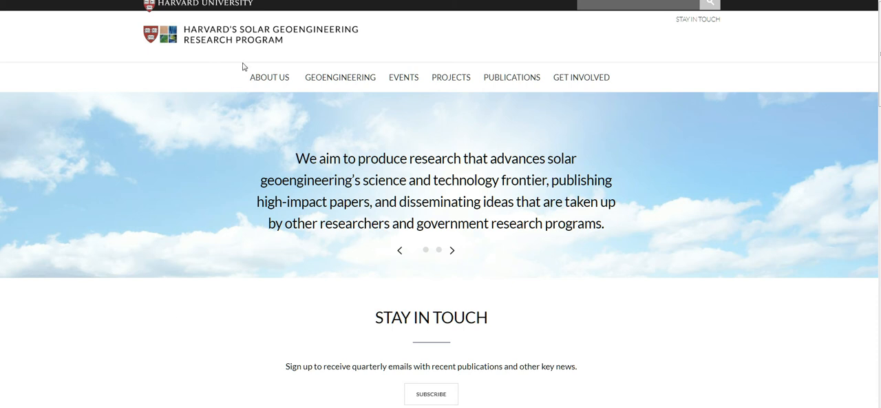
mouse_move(242, 66)
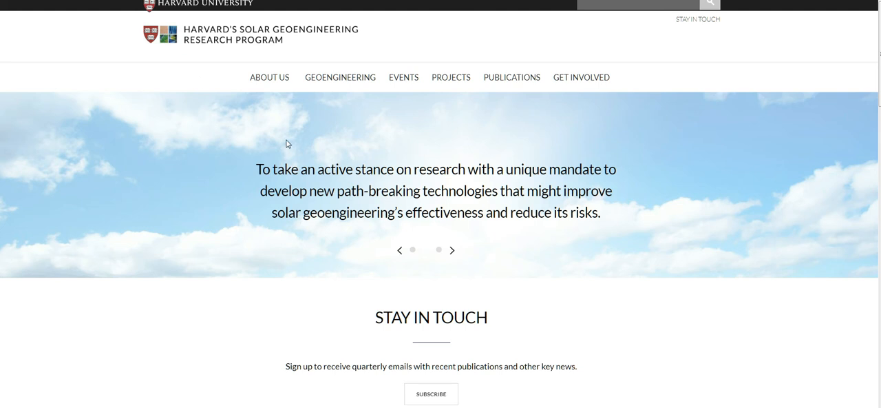
mouse_move(369, 101)
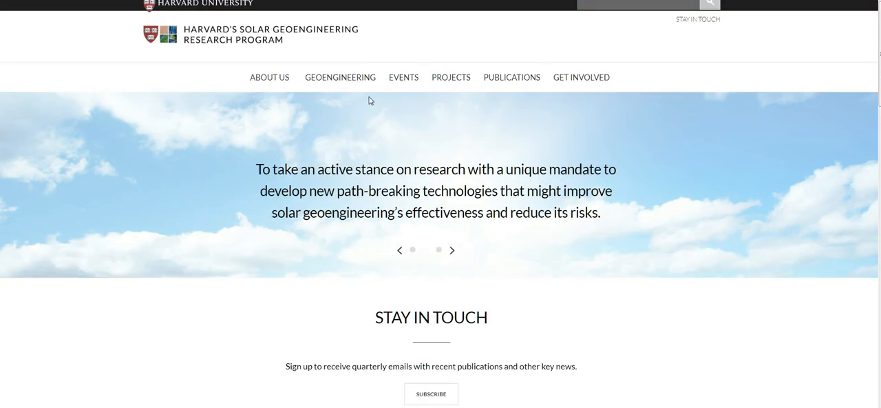
mouse_move(340, 77)
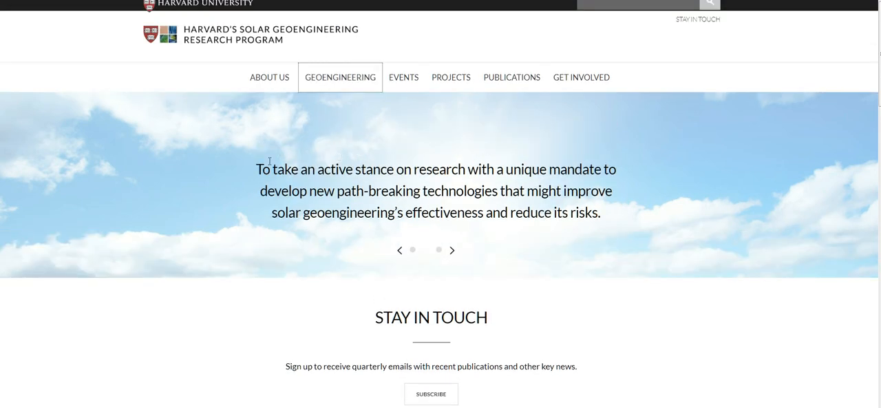
Open the Geoengineering page and scroll down to the Benefits and Risks section with the warming chart.
left_click(325, 77)
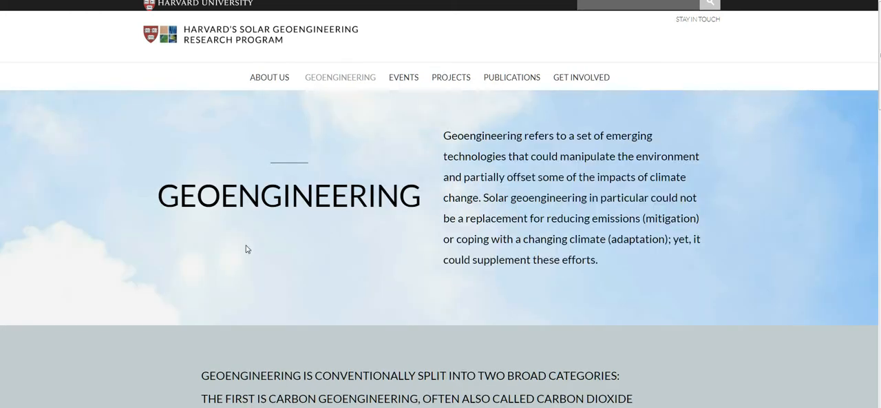
mouse_move(628, 135)
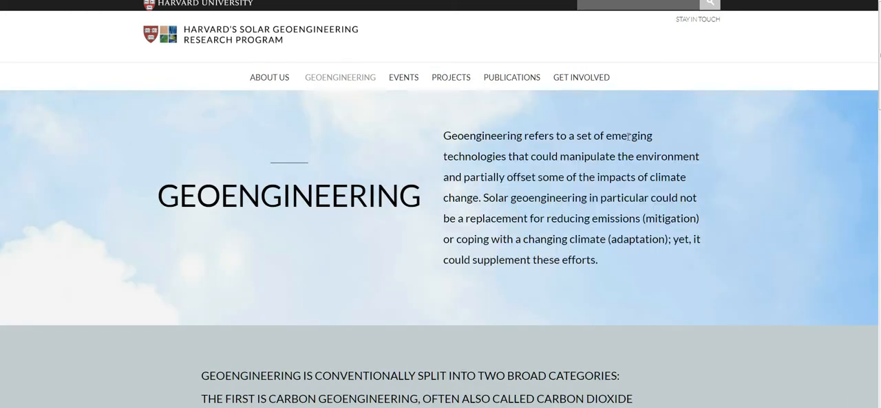
mouse_move(636, 250)
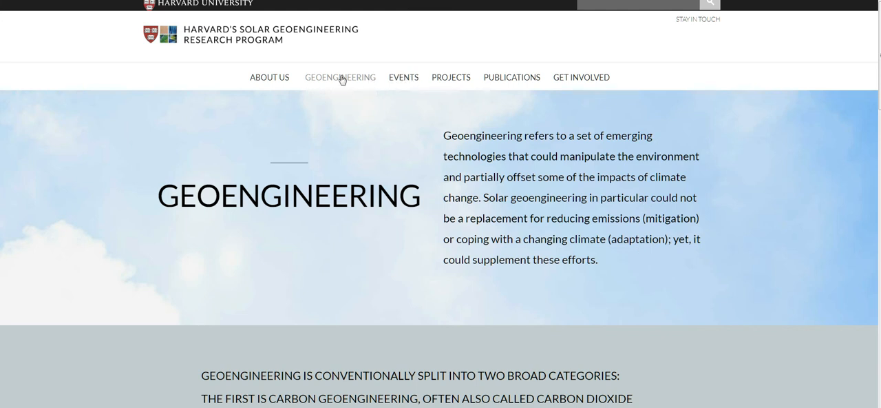
mouse_move(347, 142)
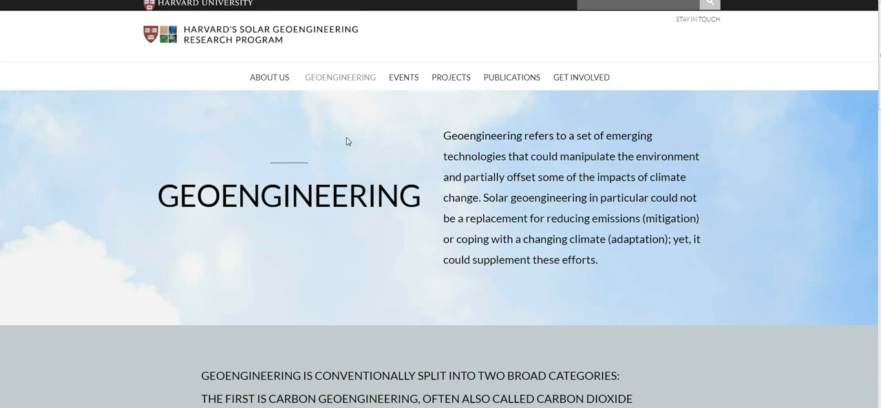
scroll("down", 3)
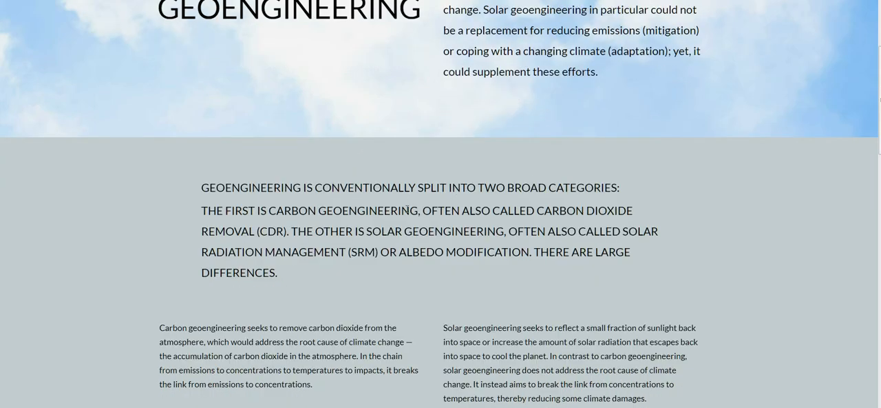
mouse_move(558, 226)
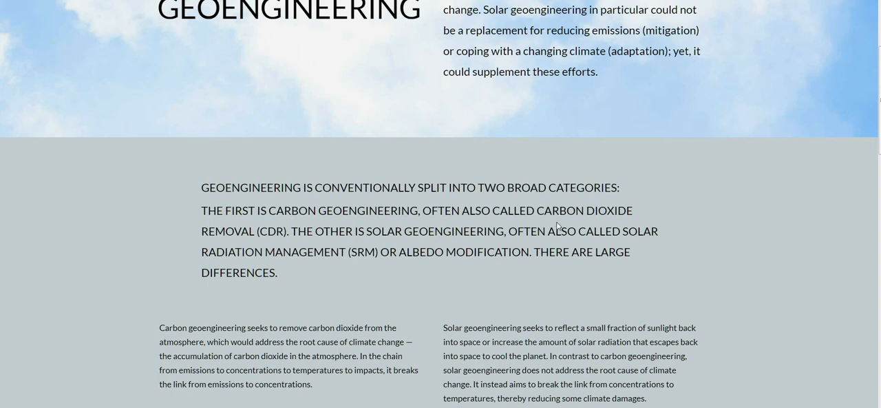
scroll("down", 3)
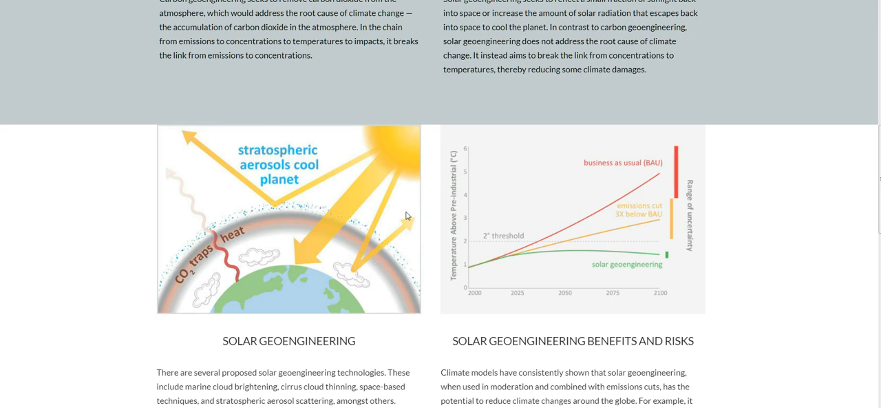
mouse_move(391, 209)
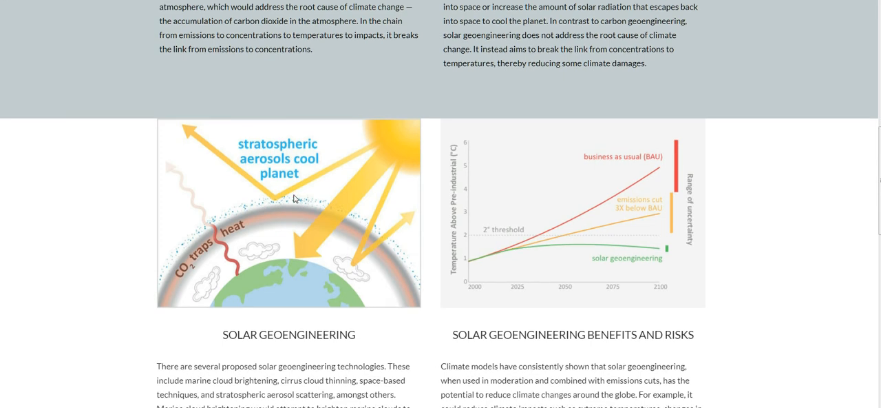
scroll("down", 3)
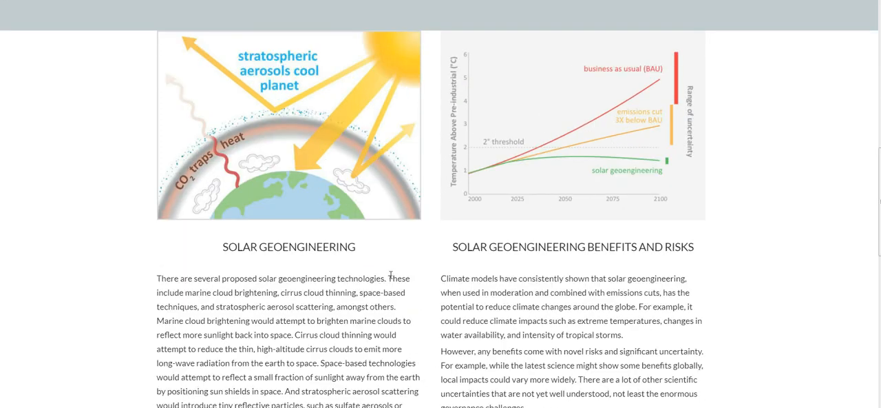
scroll("down", 3)
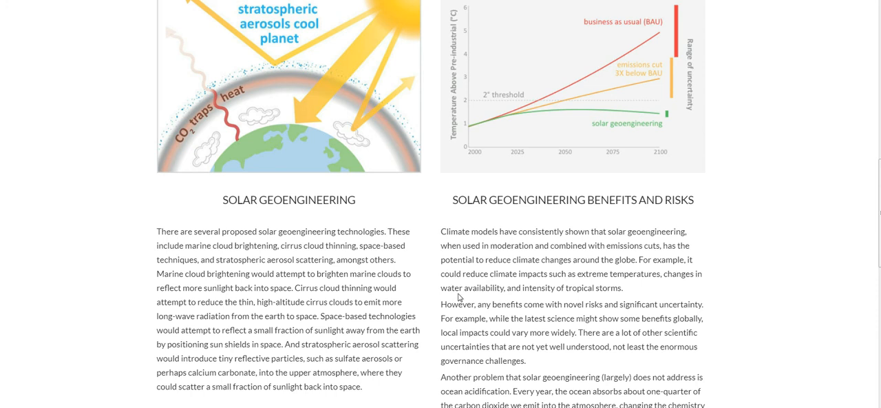
mouse_move(634, 121)
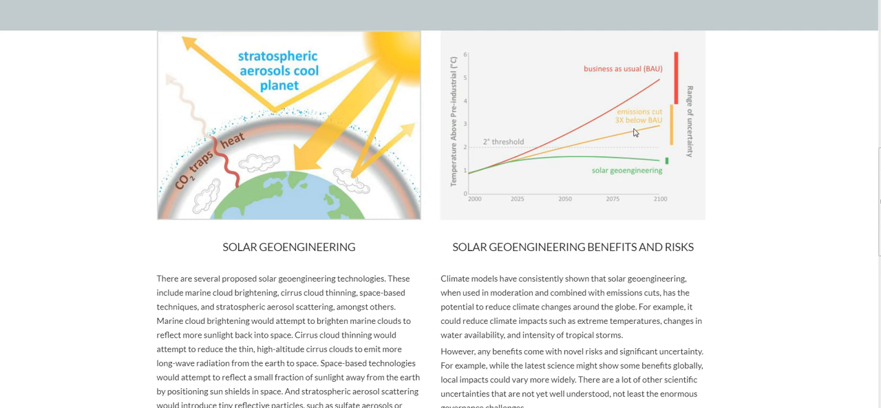
mouse_move(636, 193)
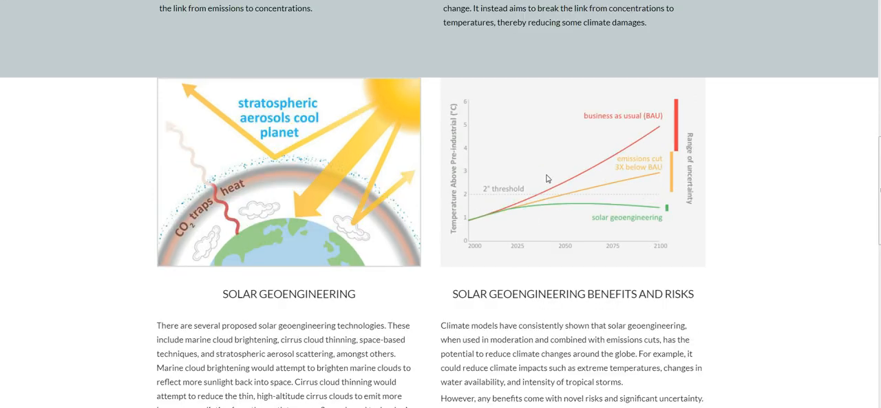
Scroll through the Research and Research at Harvard sections, then return to the home page.
scroll("down", 3)
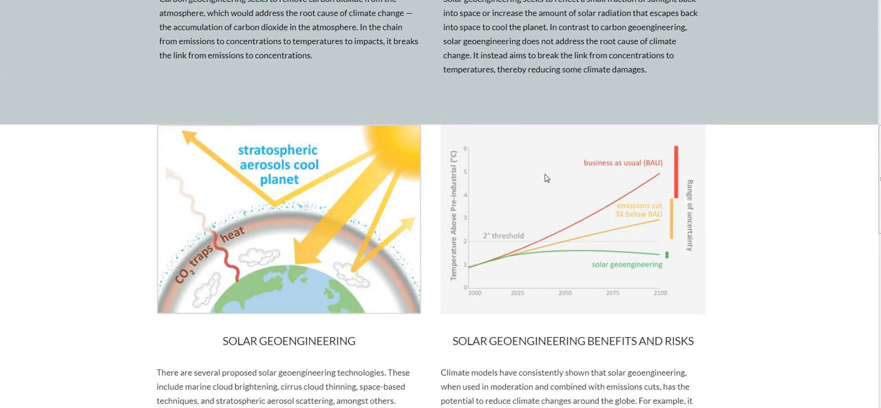
scroll("up", 3)
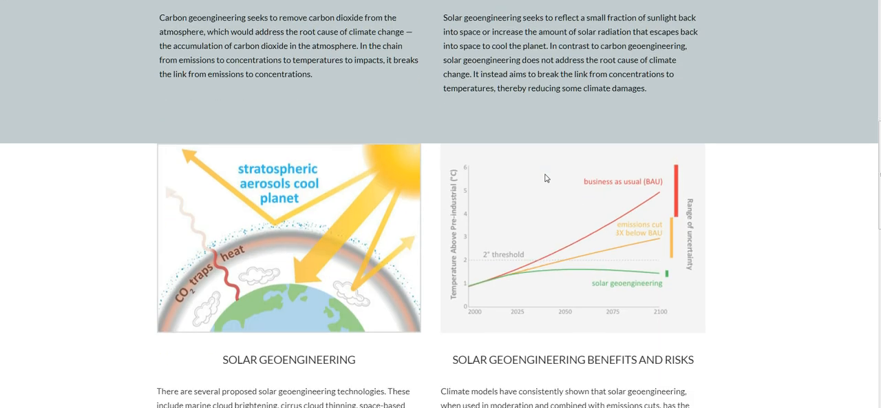
scroll("down", 3)
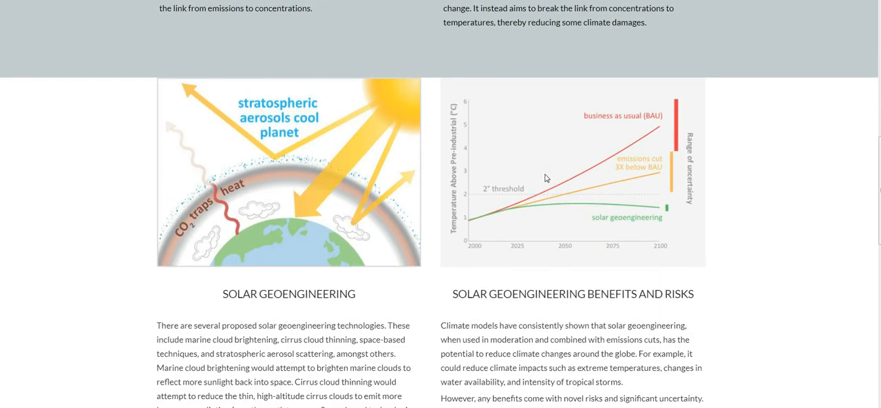
scroll("down", 3)
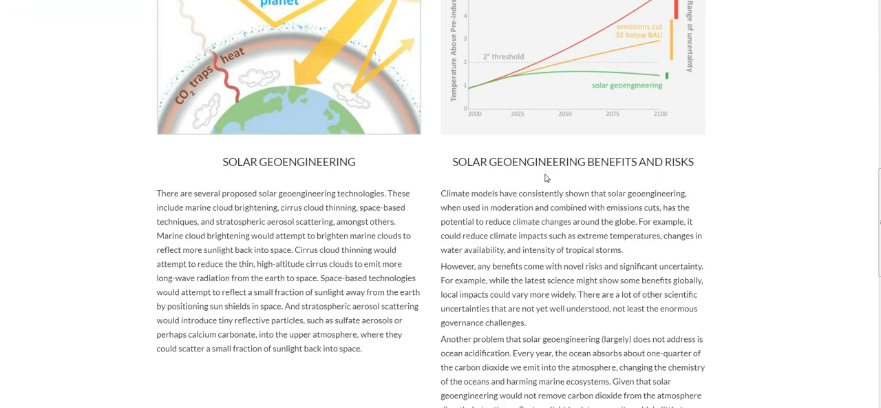
scroll("down", 3)
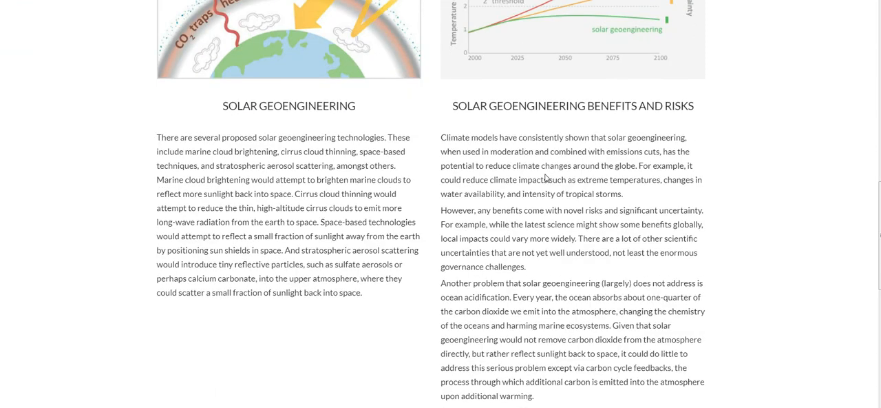
scroll("down", 3)
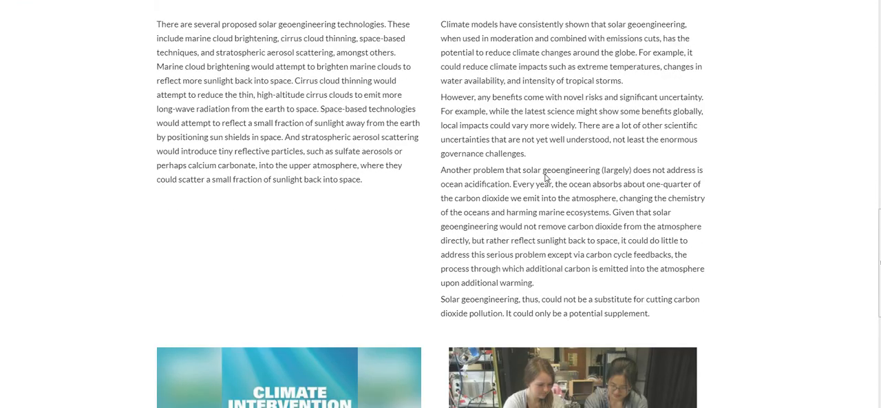
scroll("down", 3)
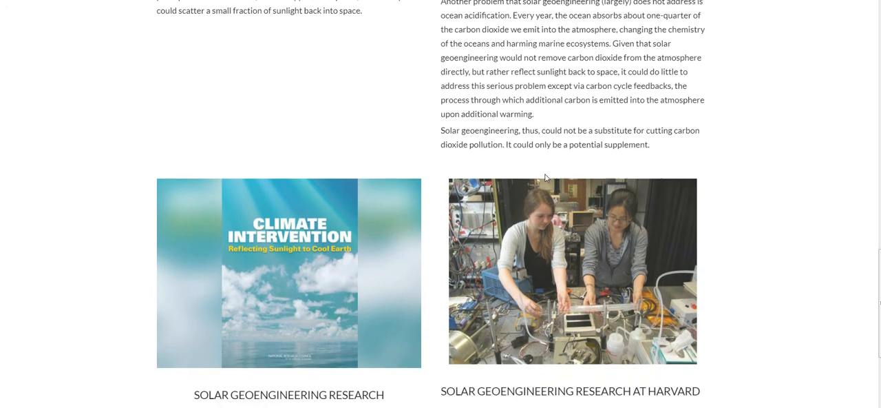
scroll("down", 3)
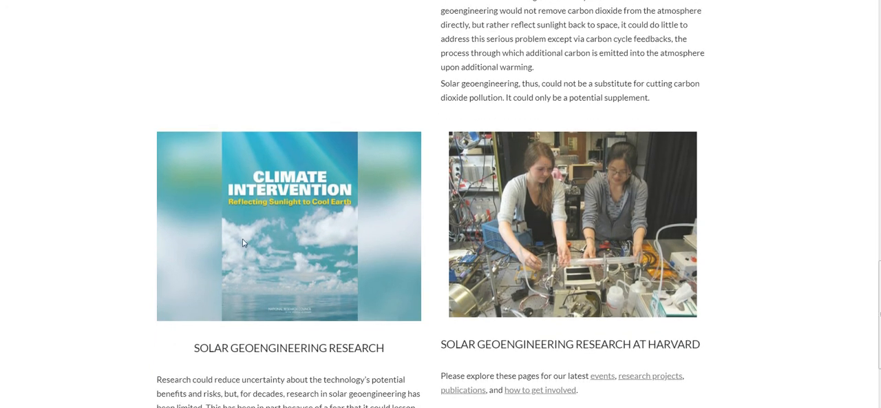
mouse_move(319, 237)
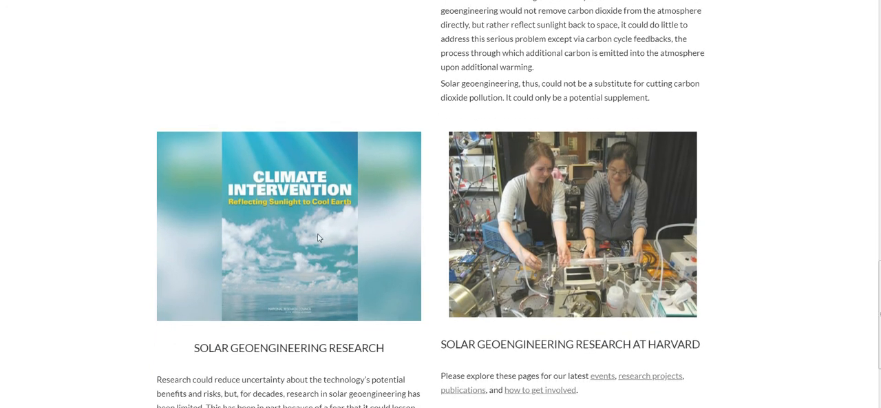
mouse_move(551, 216)
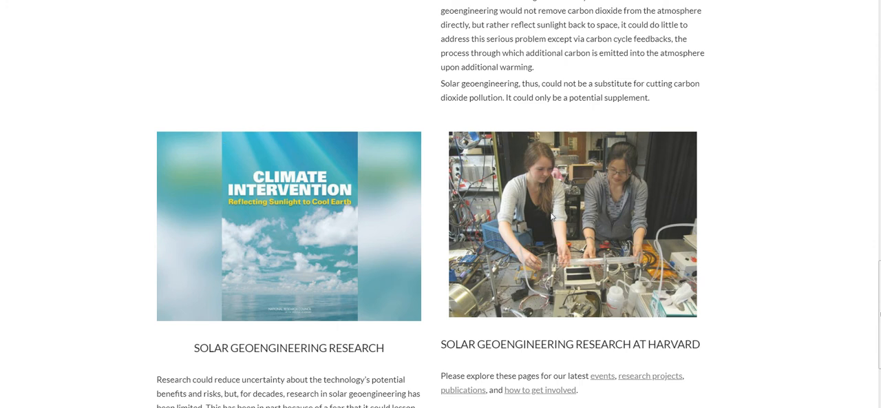
mouse_move(485, 197)
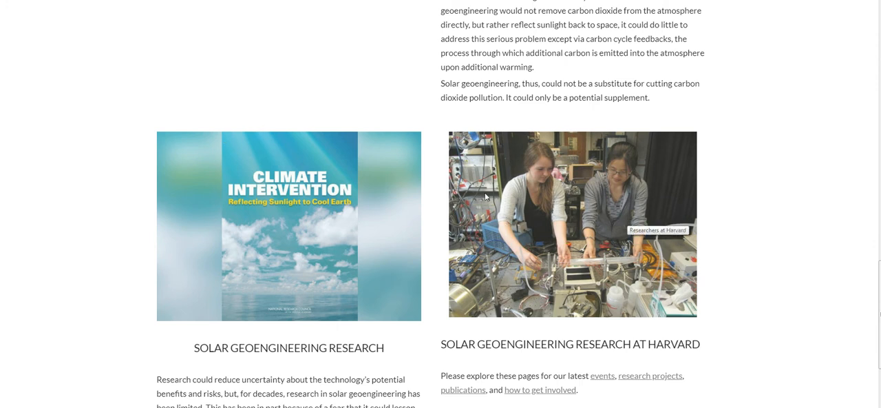
mouse_move(255, 248)
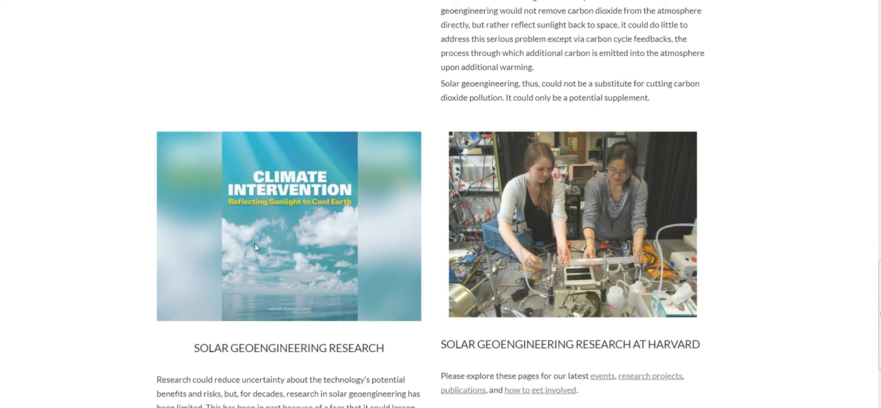
mouse_move(461, 198)
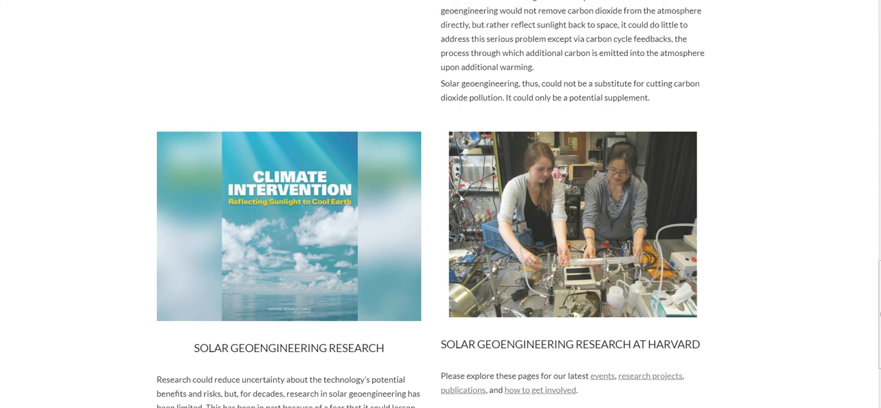
scroll("down", 3)
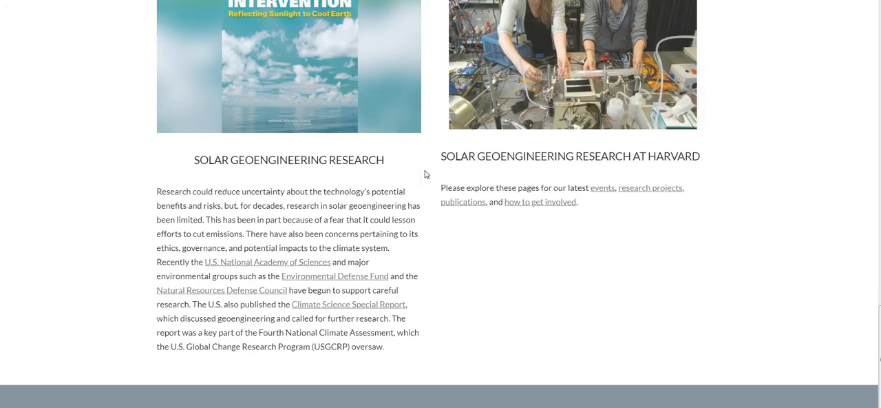
scroll("up", 3)
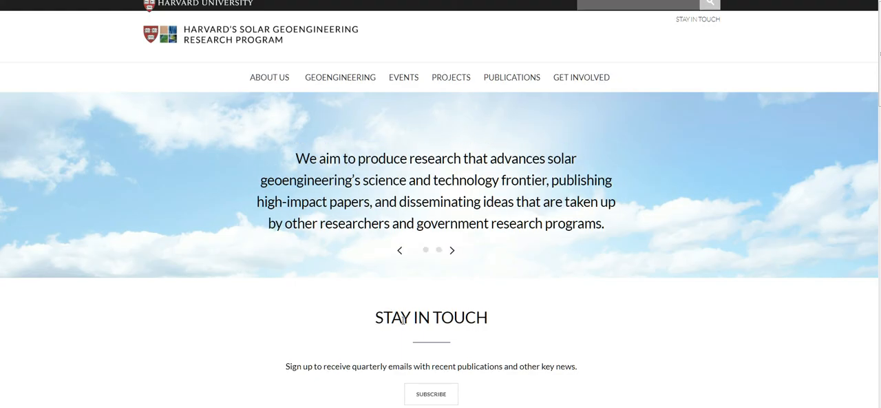
Open the Projects page and scroll down to the project list including SCoPEx.
scroll("down", 3)
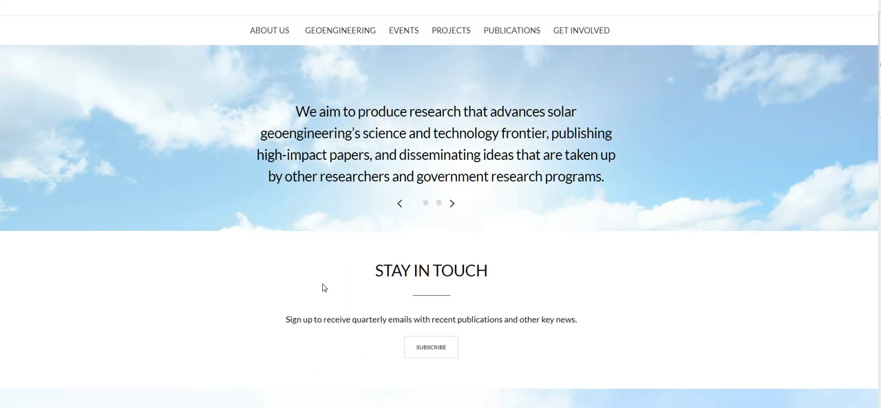
scroll("up", 3)
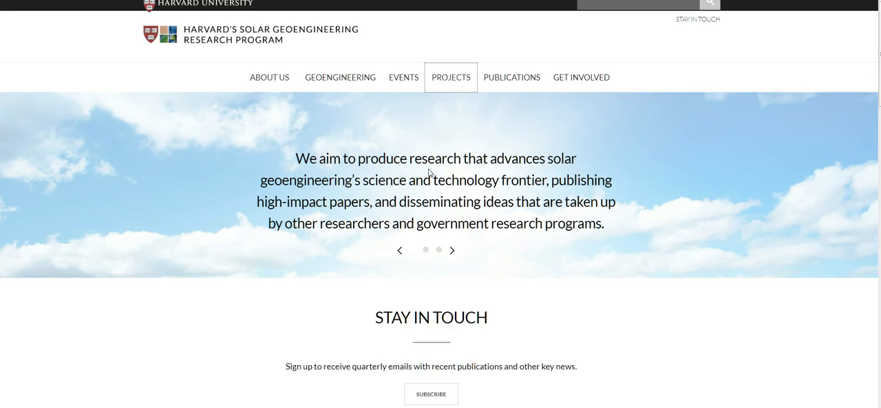
left_click(451, 77)
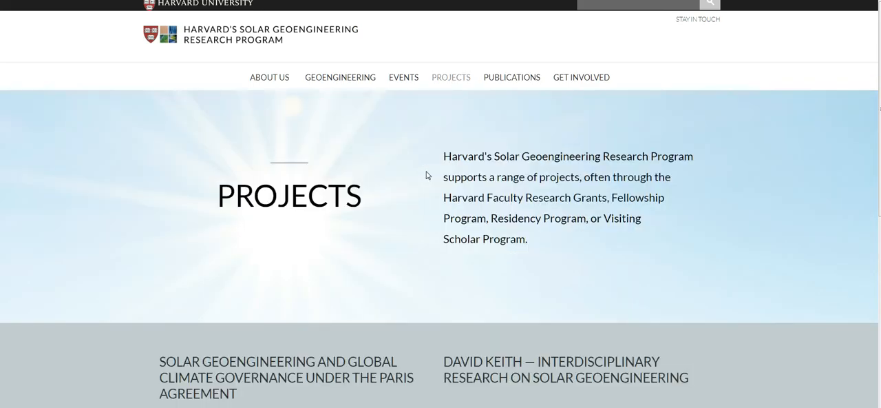
scroll("down", 3)
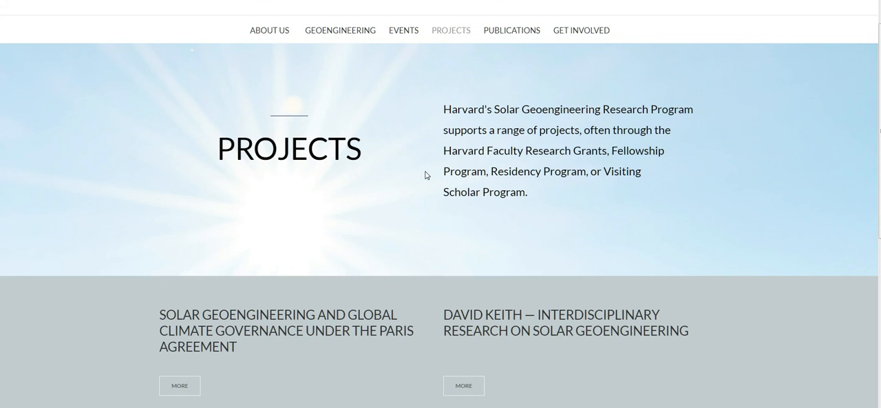
mouse_move(600, 143)
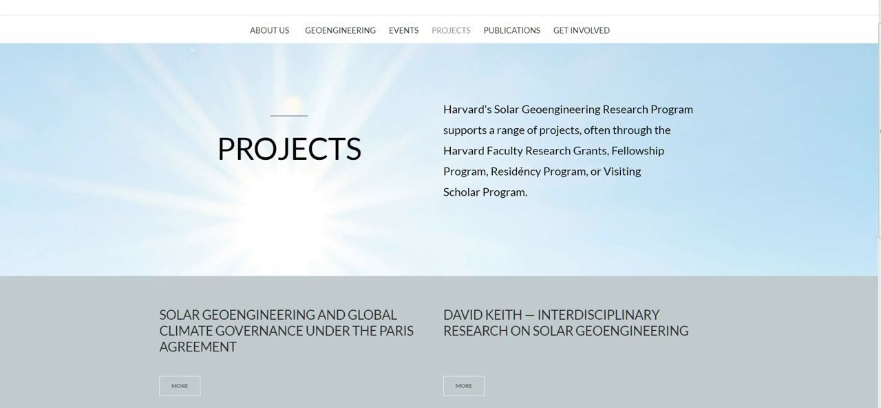
mouse_move(496, 211)
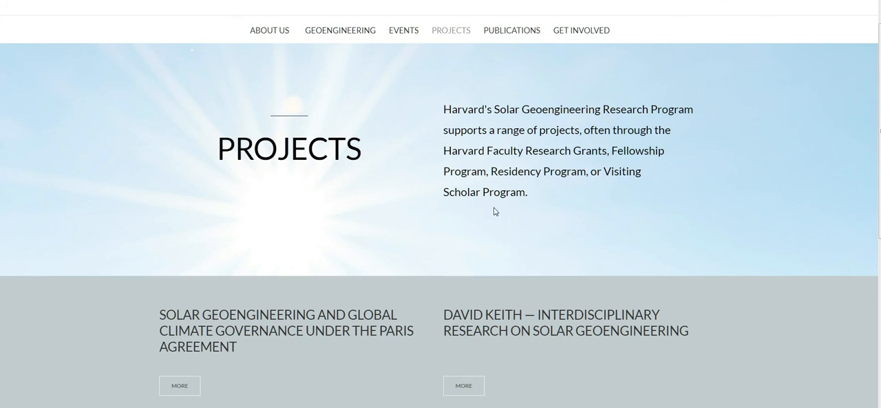
scroll("down", 3)
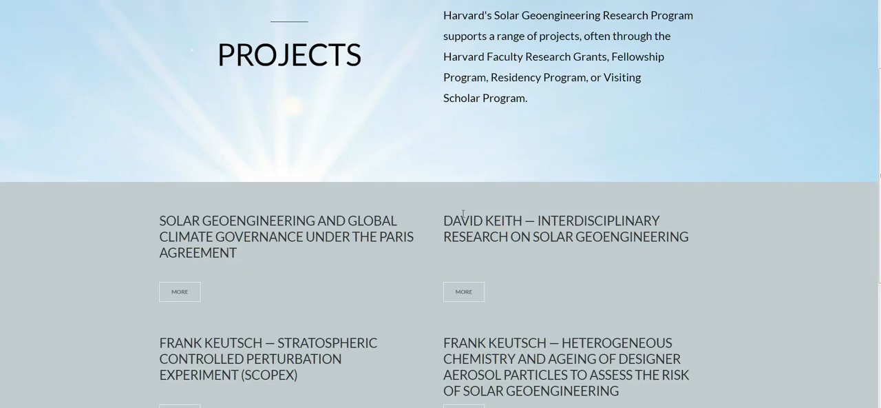
mouse_move(227, 241)
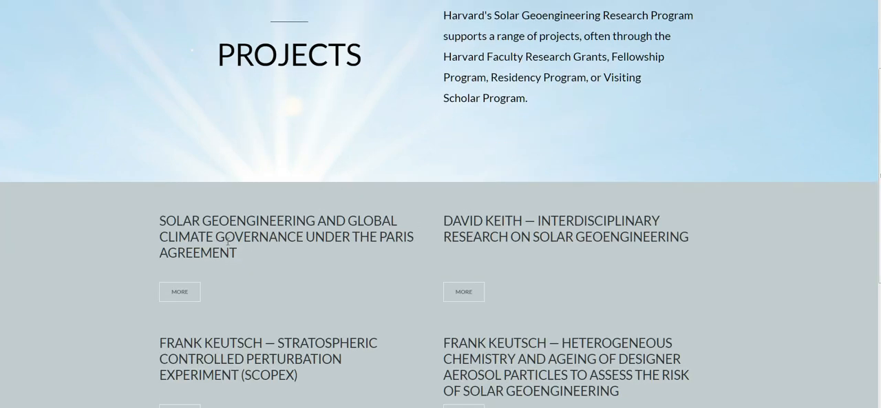
mouse_move(328, 300)
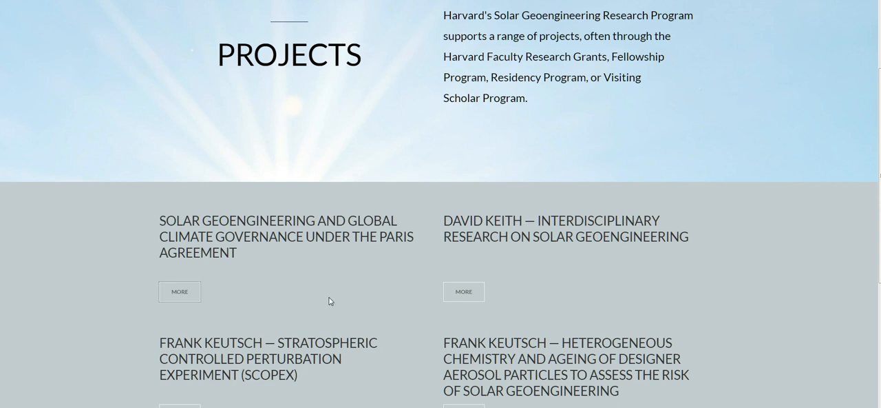
Open the Paris Agreement climate governance project and read through its page.
left_click(179, 290)
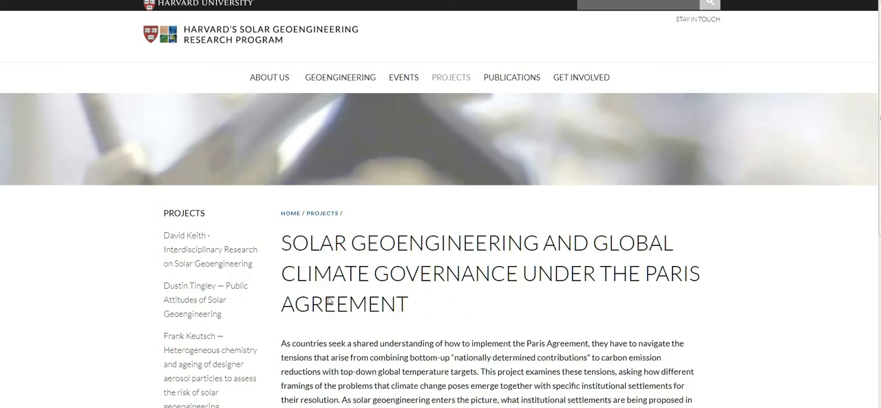
scroll("down", 3)
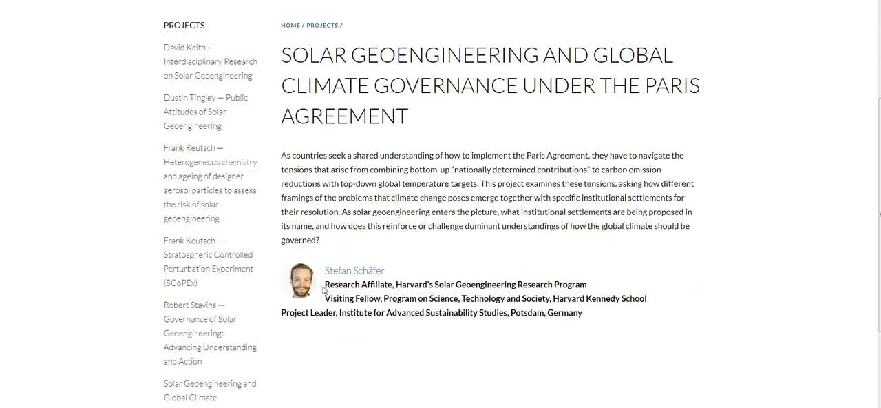
scroll("down", 3)
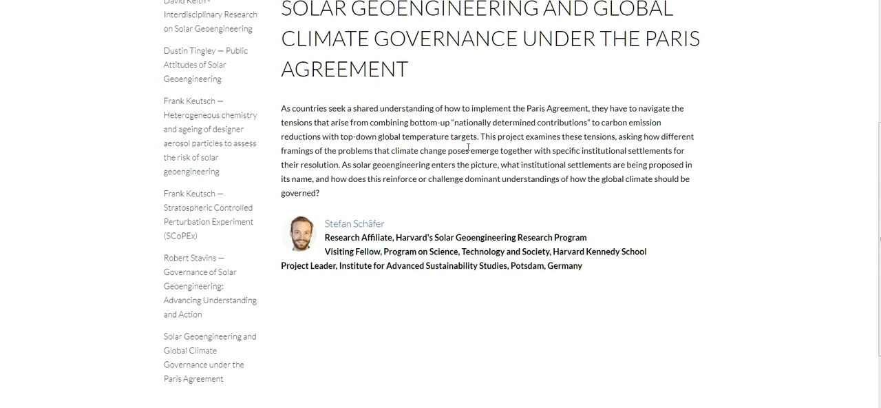
scroll("down", 3)
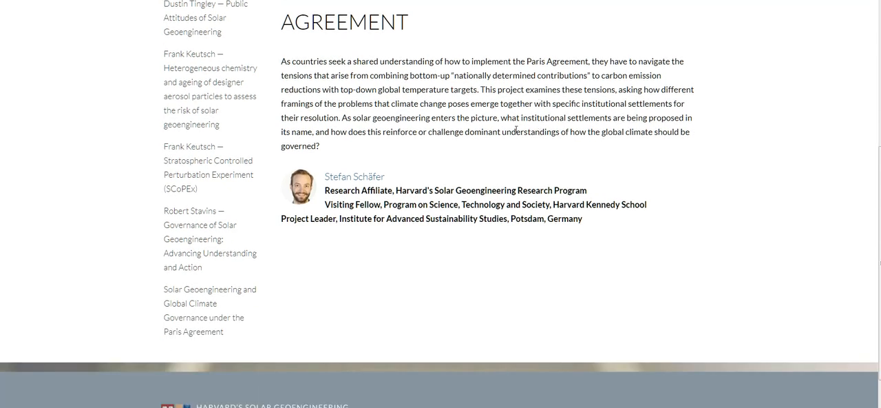
scroll("up", 3)
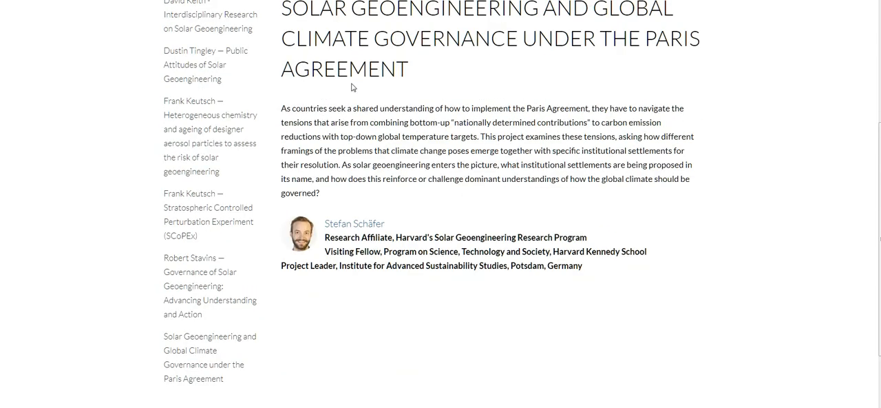
scroll("up", 3)
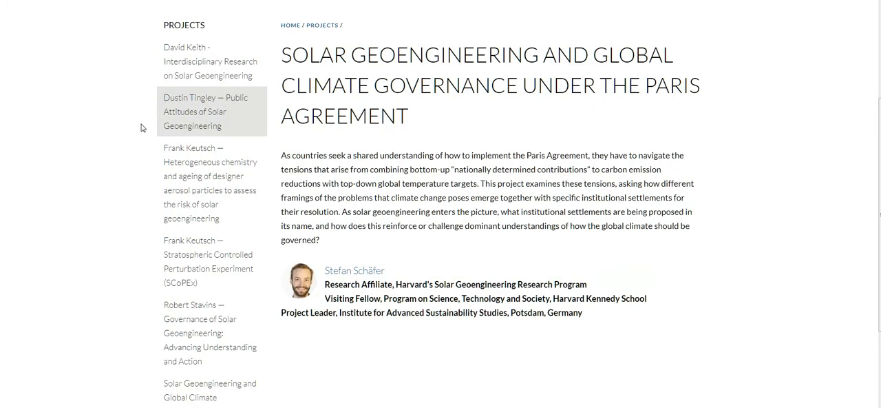
mouse_move(223, 201)
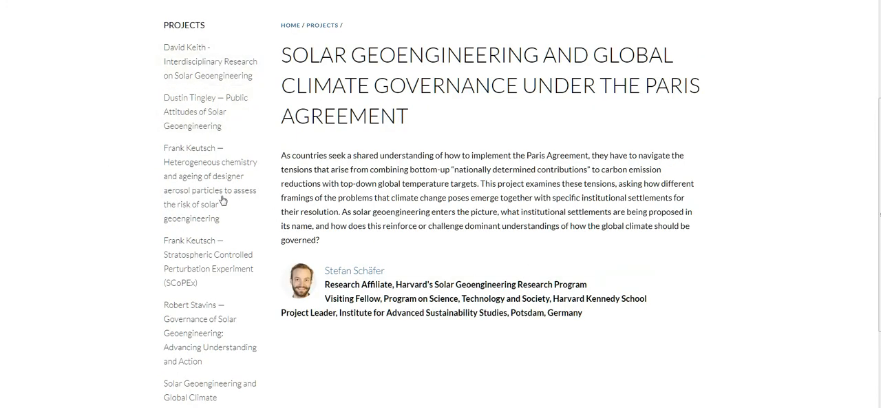
mouse_move(329, 204)
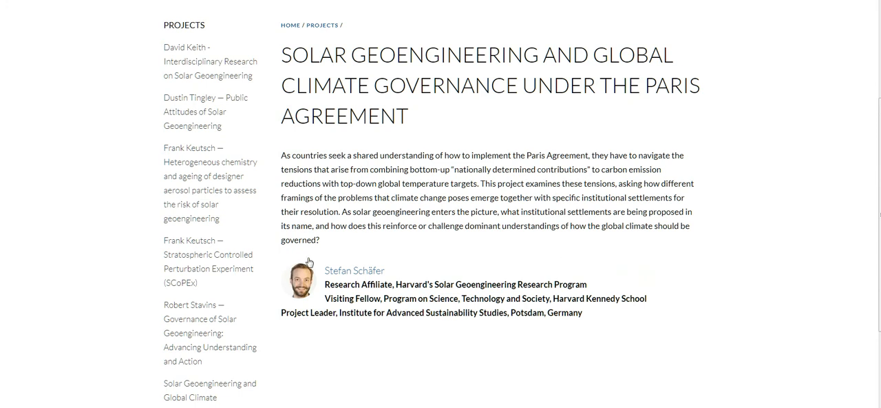
Return to the Projects listing showing all of the program's projects.
scroll("down", 3)
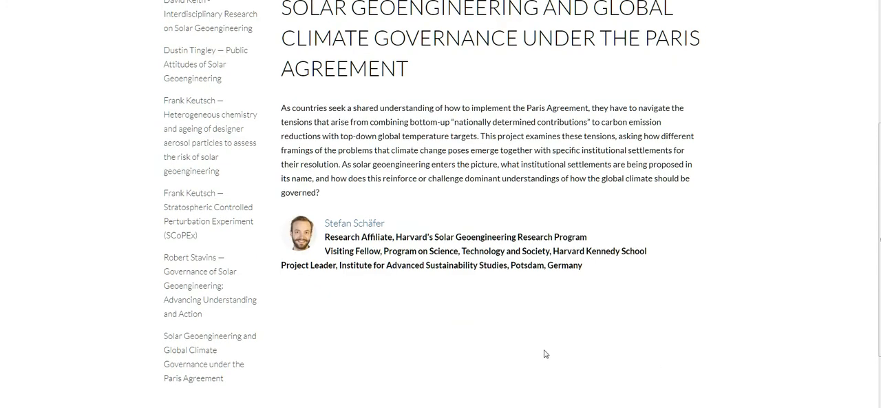
scroll("up", 3)
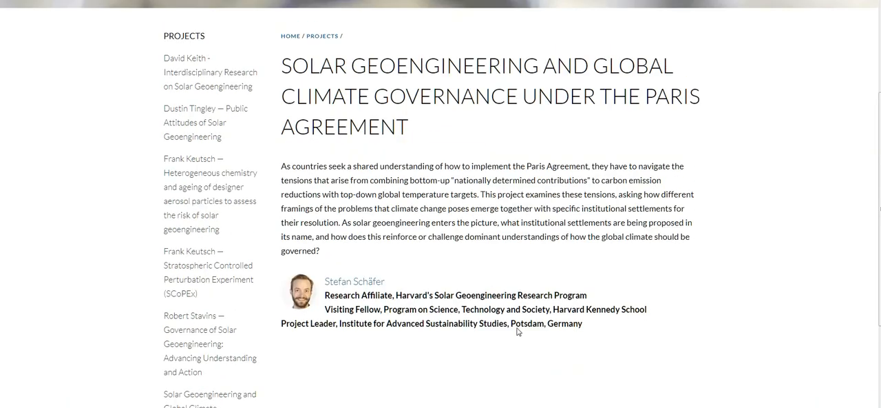
scroll("up", 3)
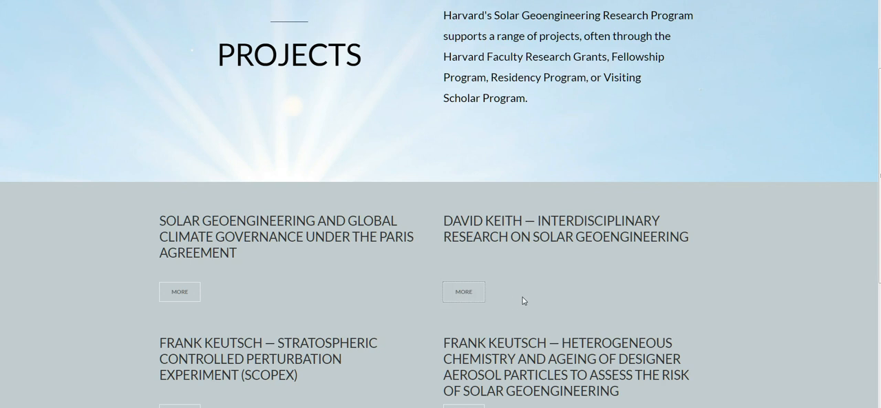
Read David Keith's Interdisciplinary Research on Solar Geoengineering project page via its MORE link.
left_click(463, 291)
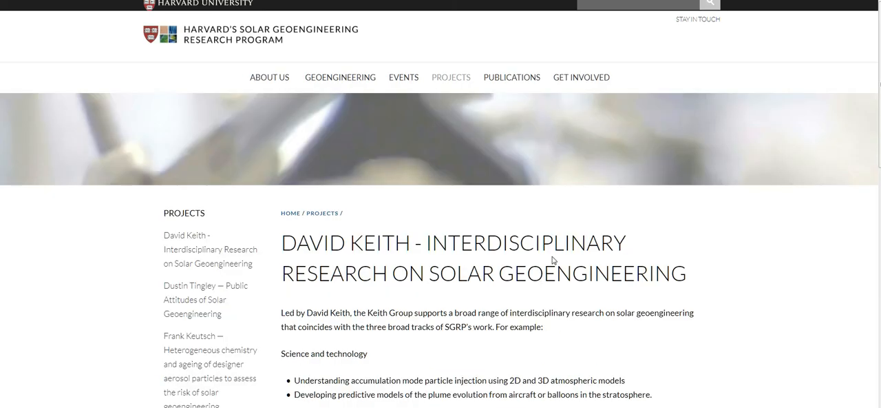
scroll("down", 3)
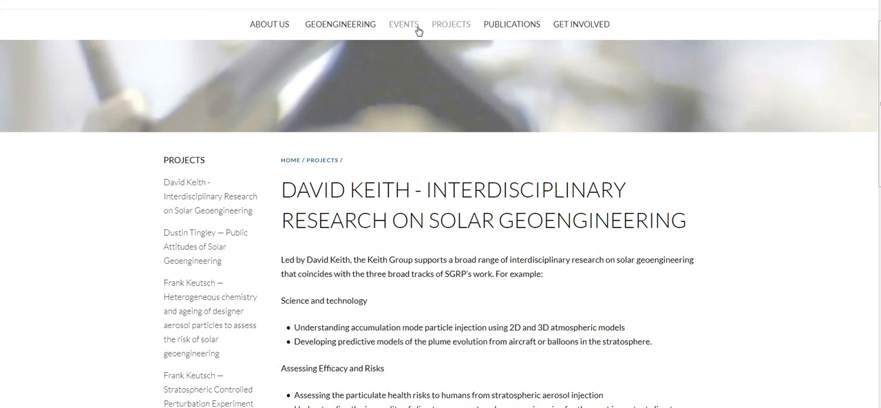
scroll("down", 3)
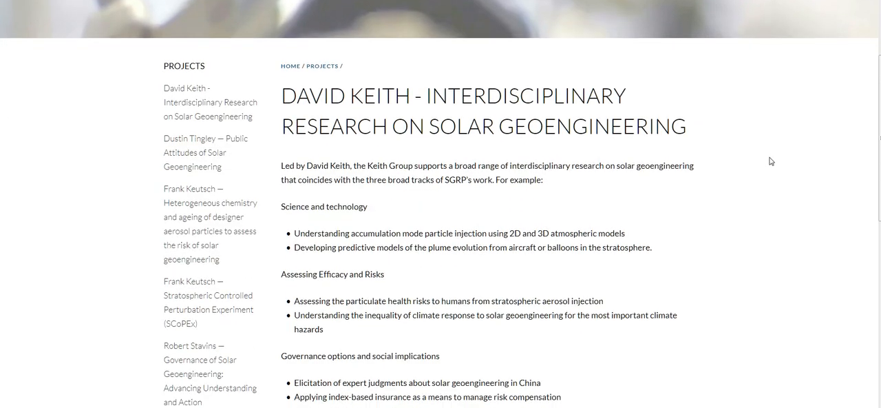
scroll("down", 3)
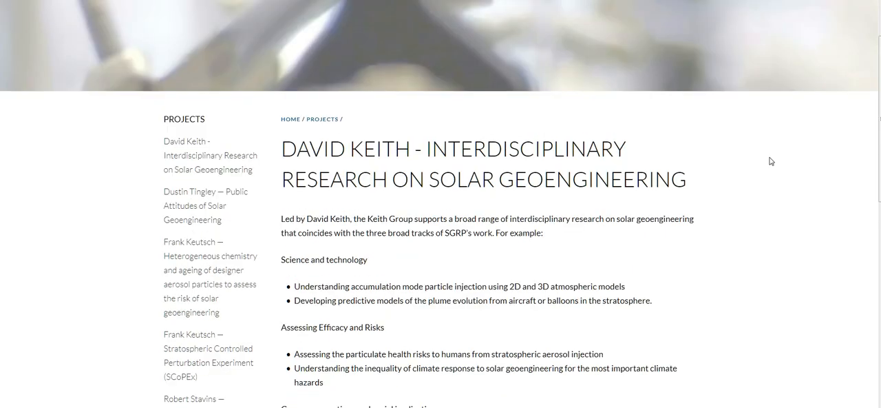
scroll("down", 3)
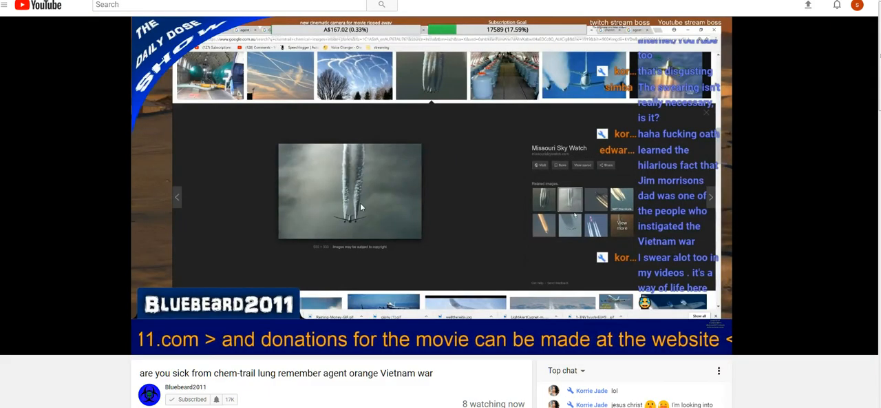
mouse_move(221, 140)
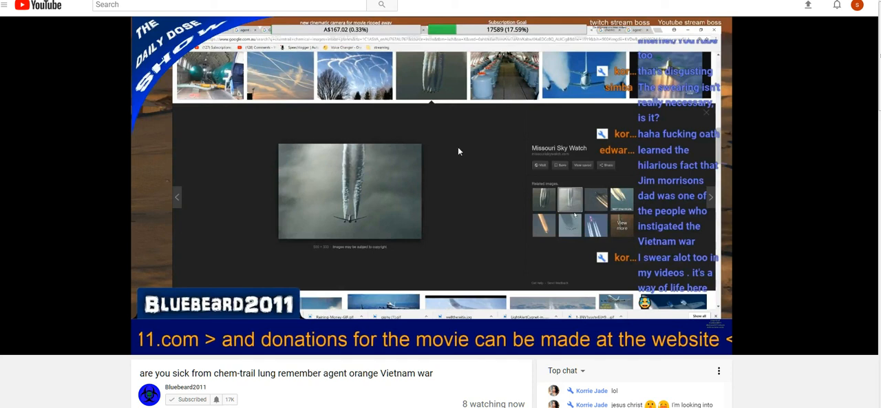
mouse_move(512, 210)
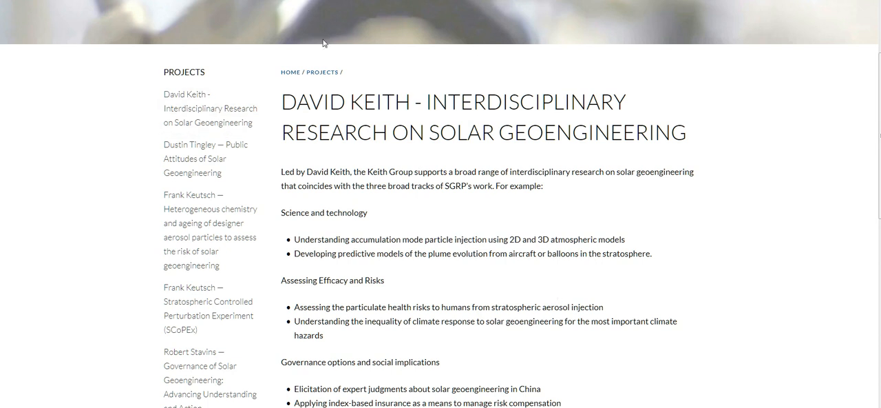
scroll("down", 3)
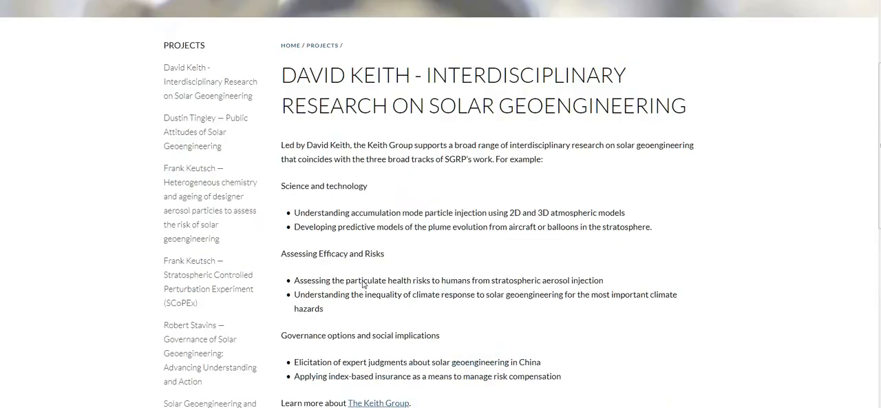
scroll("up", 3)
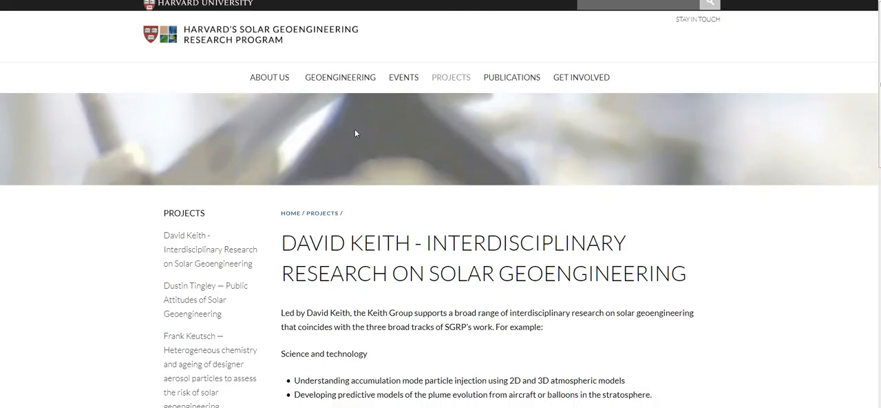
mouse_move(402, 77)
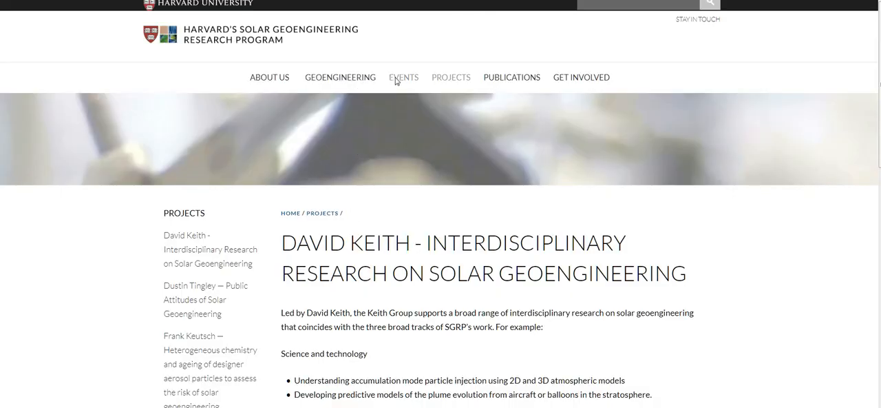
View the EVENTS page down to its seminar series, reading group and workshops listings.
left_click(402, 78)
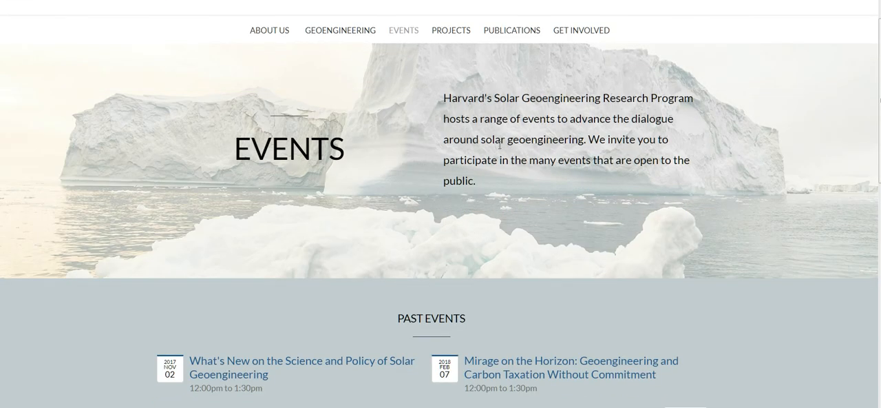
mouse_move(545, 130)
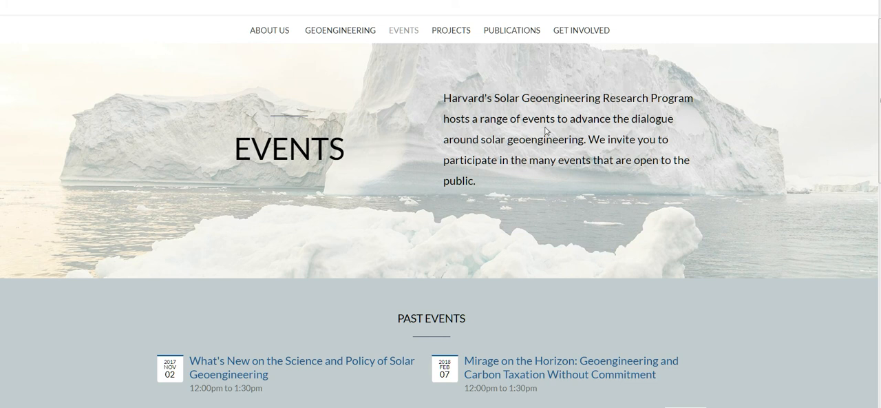
mouse_move(594, 137)
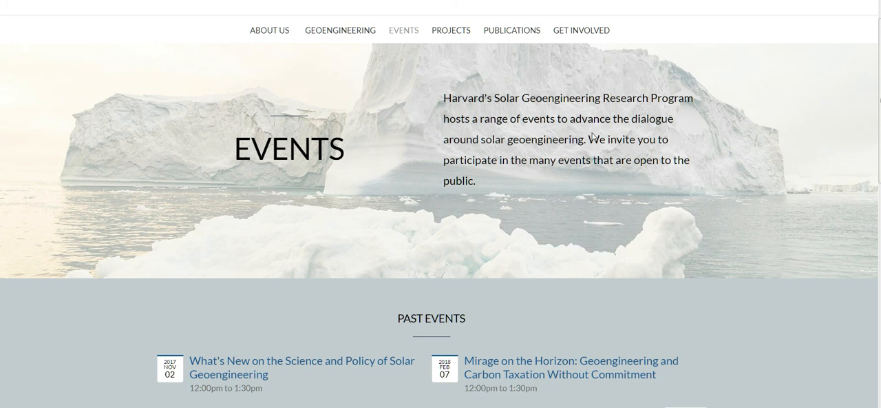
scroll("down", 3)
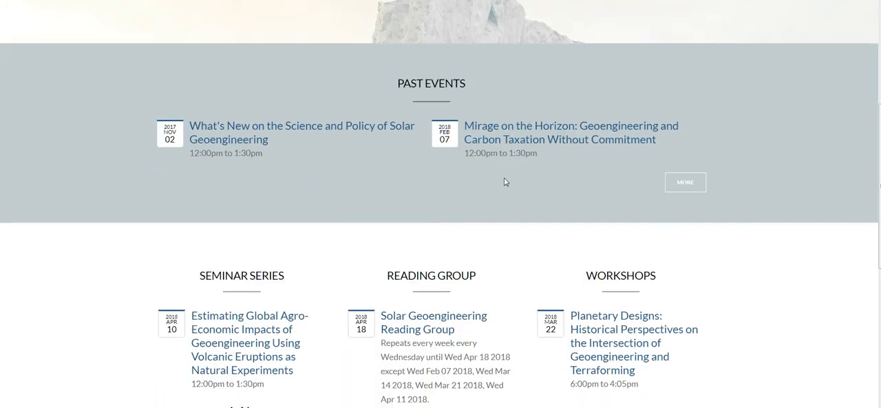
scroll("down", 3)
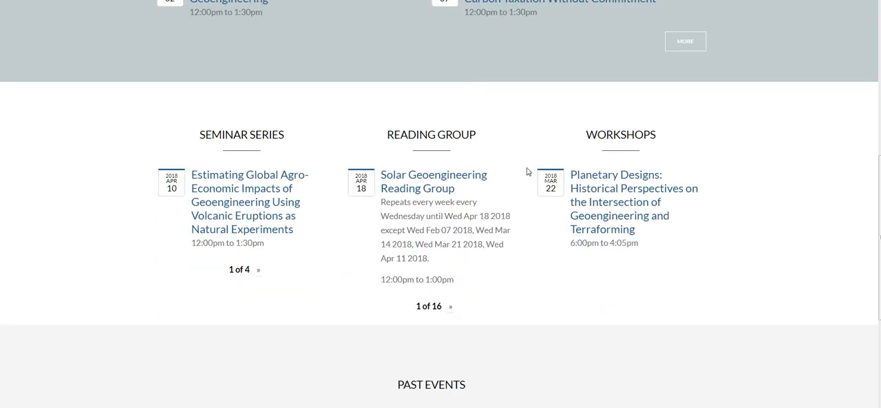